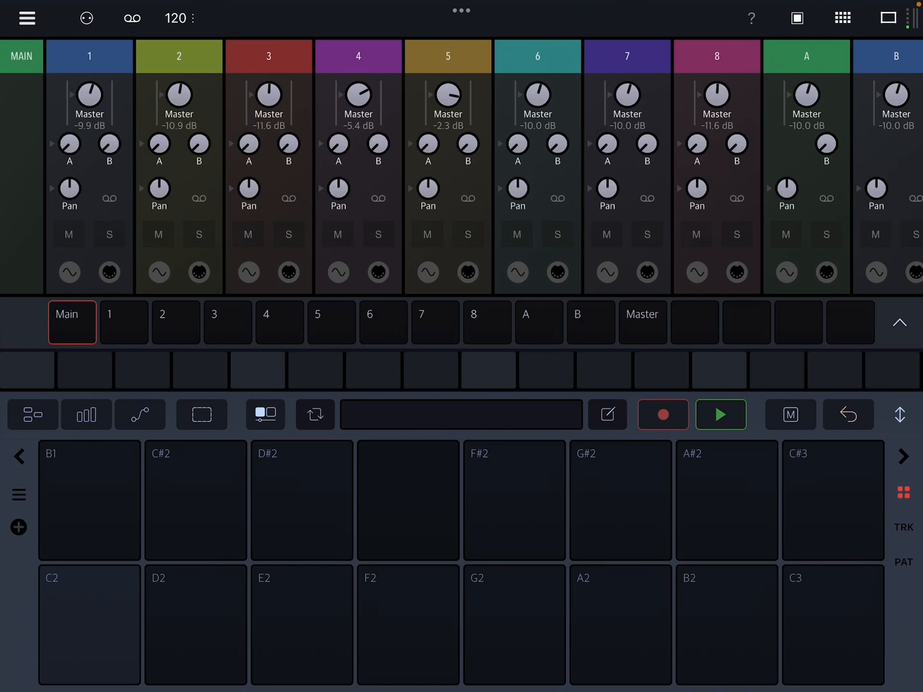
mouse_move(432, 75)
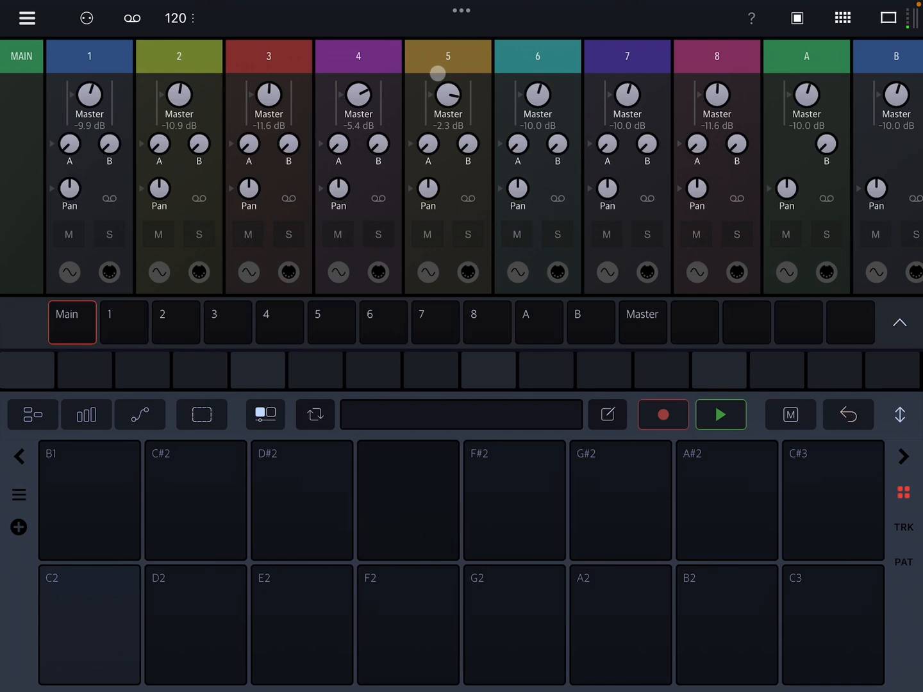
- Toggle the A/B crossfader, review the mixer, then open track 2's kick rack
click(266, 414)
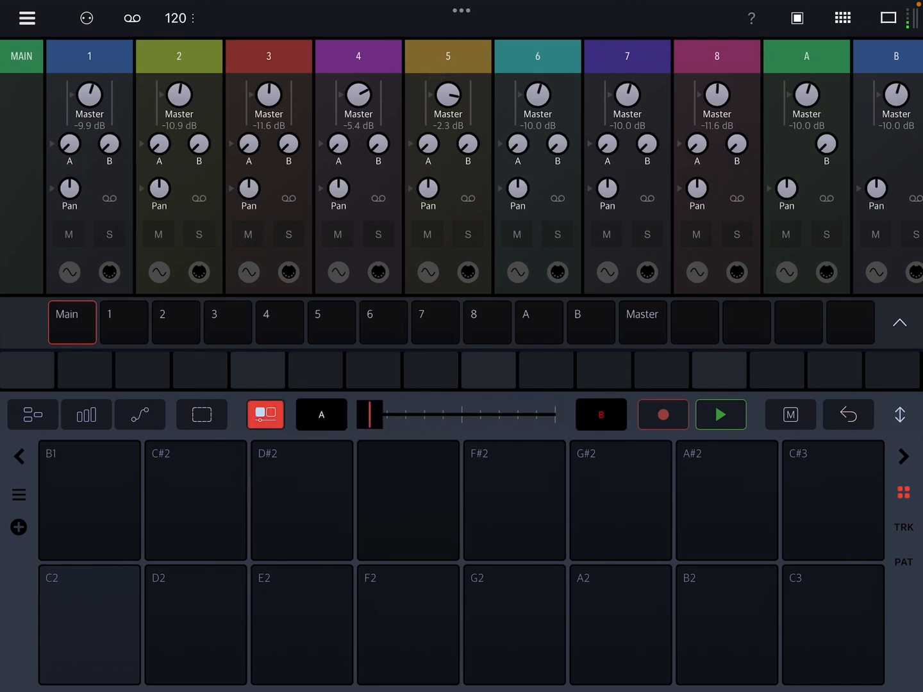
click(264, 414)
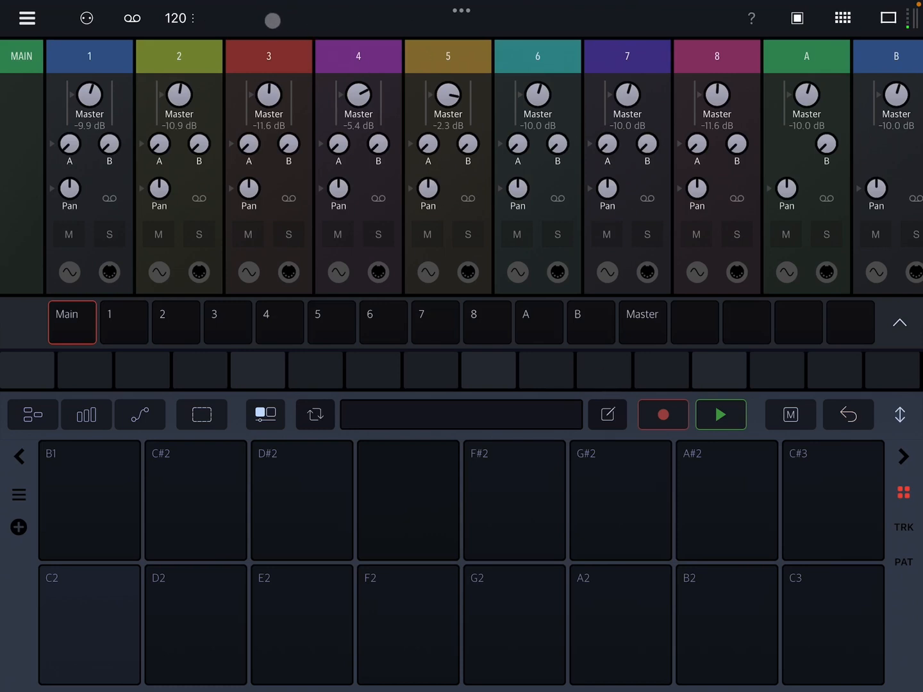
click(720, 414)
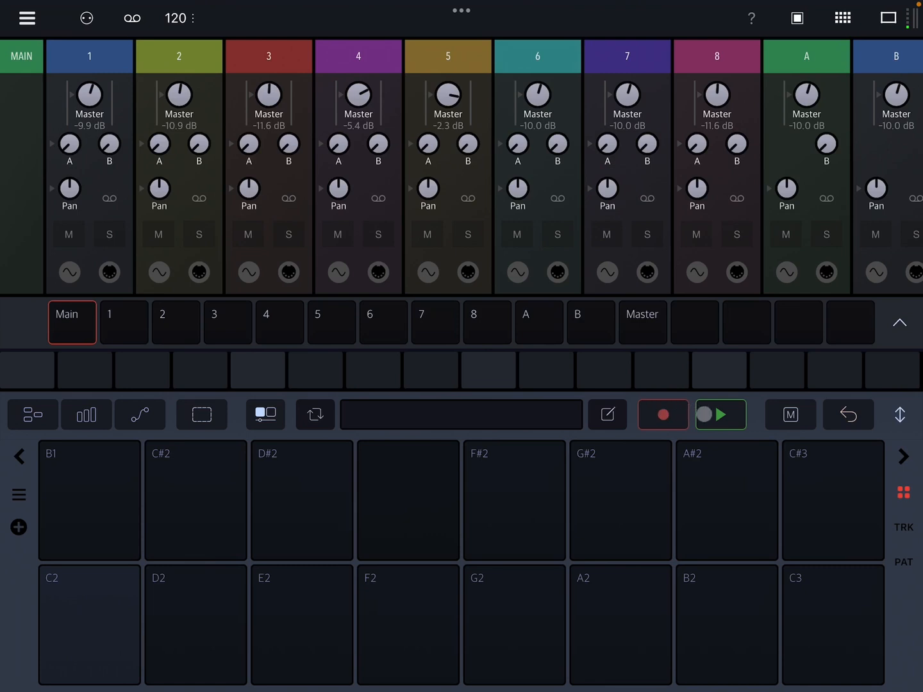
click(662, 415)
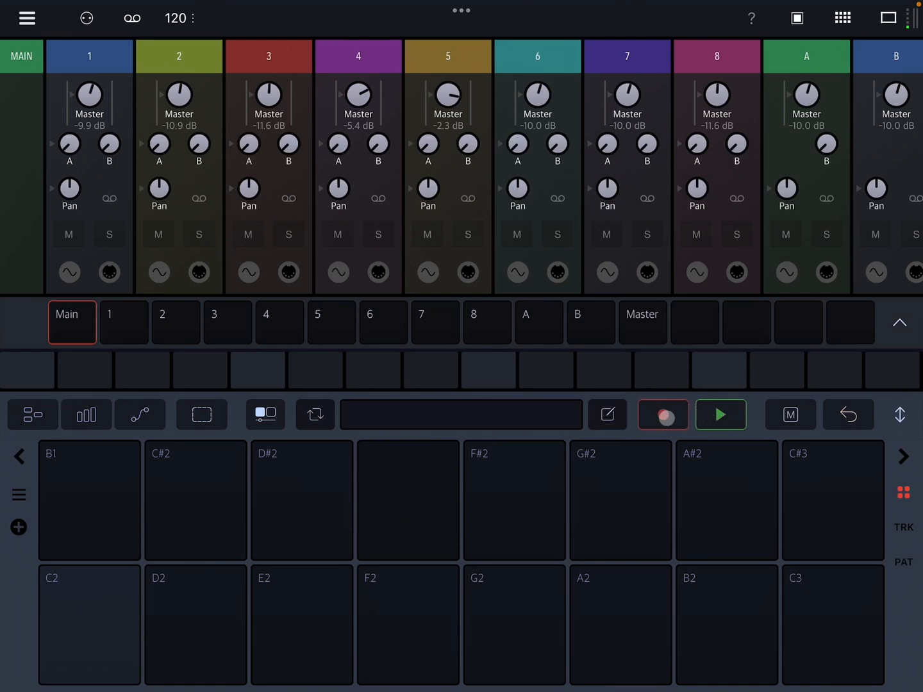
click(662, 415)
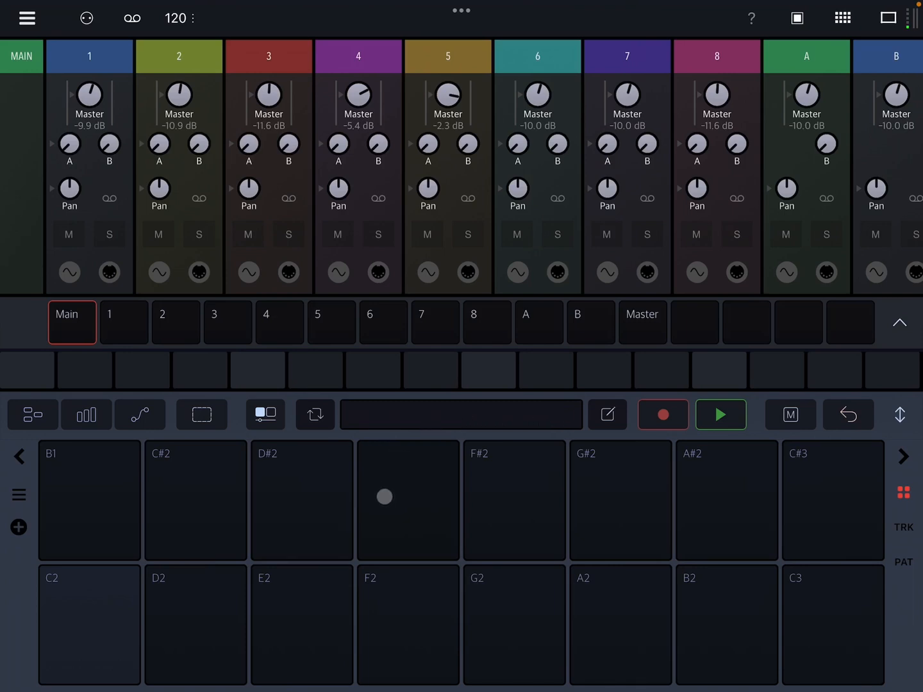
click(175, 322)
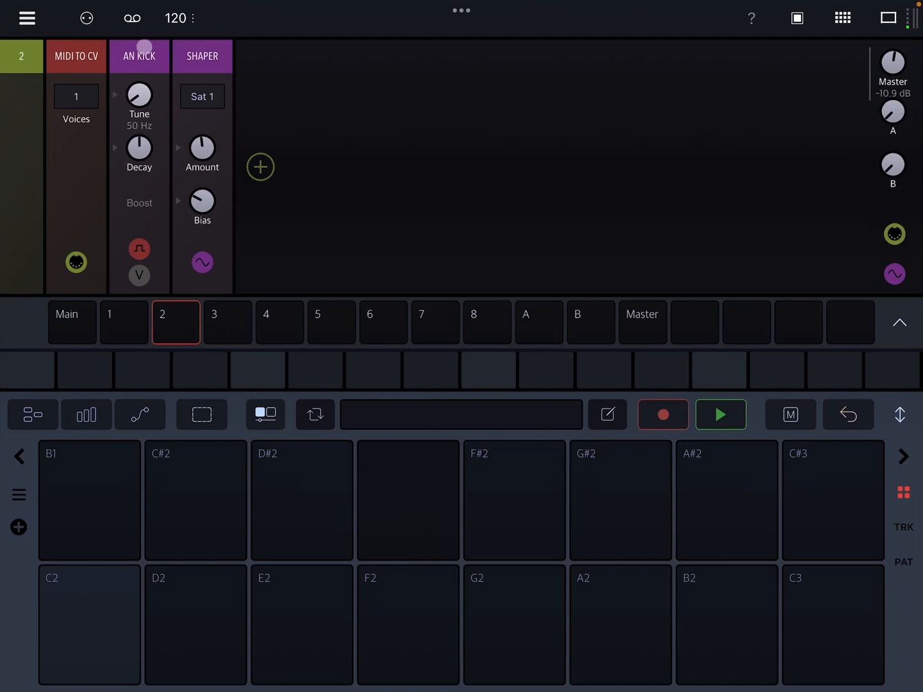
- Arm recording and play C2 kick hits into track 2's 4-bar pattern
click(28, 370)
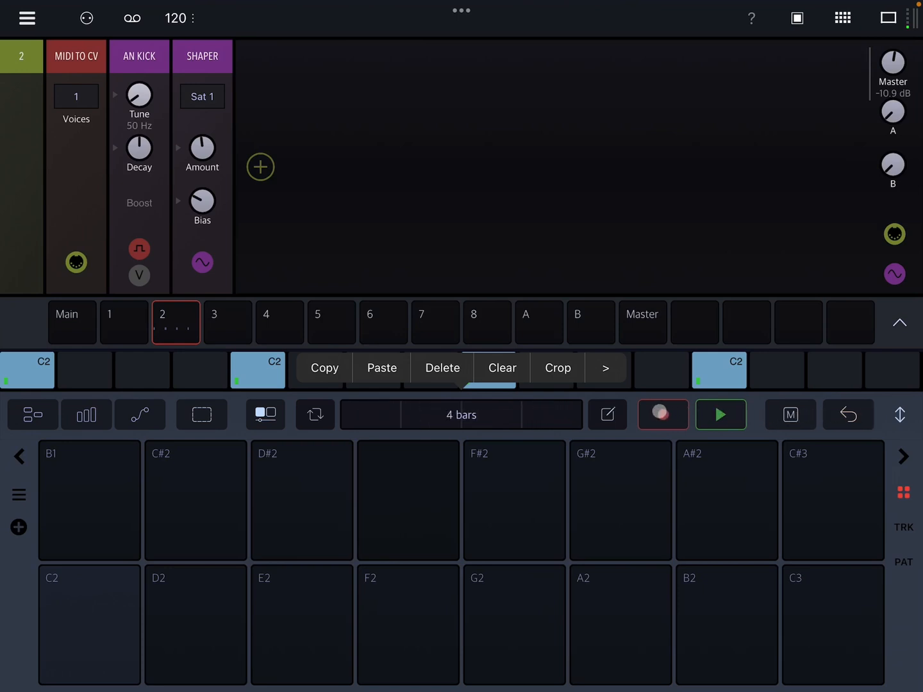
click(502, 368)
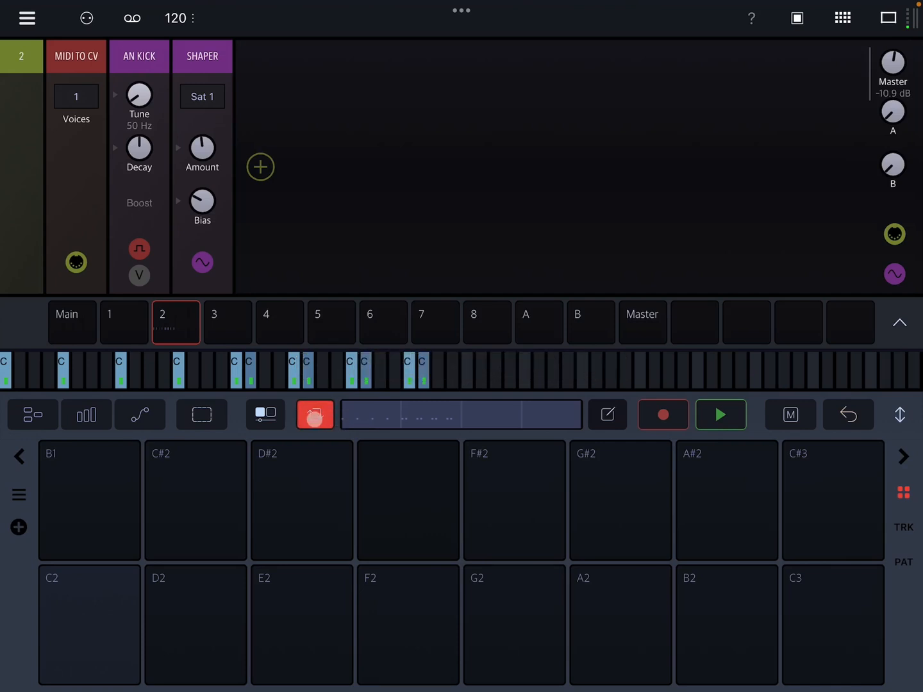
- Play the kick sequence, loop the first bar, stop, and show length/speed settings
click(720, 414)
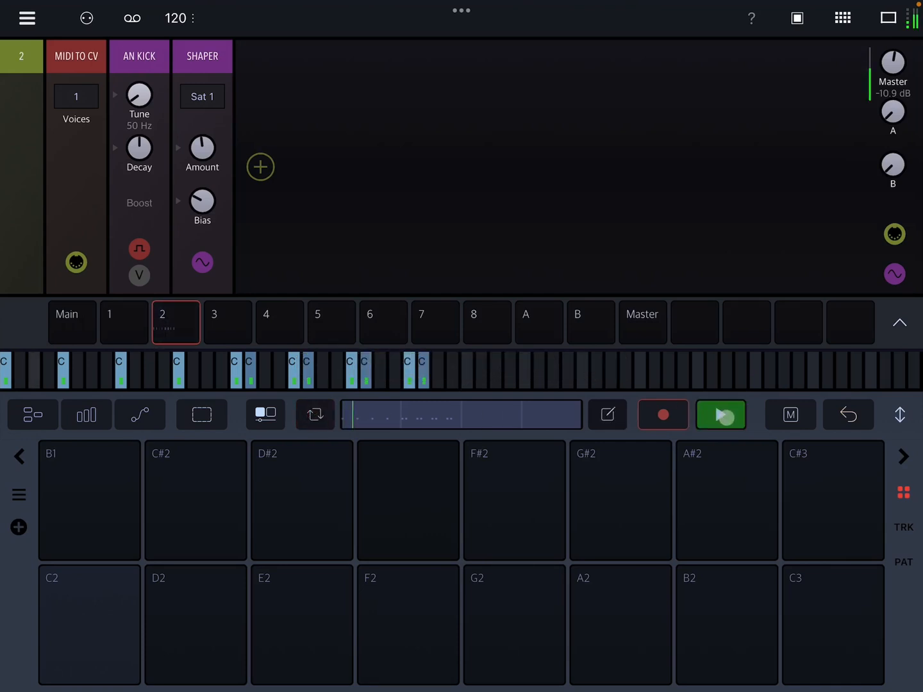
click(720, 415)
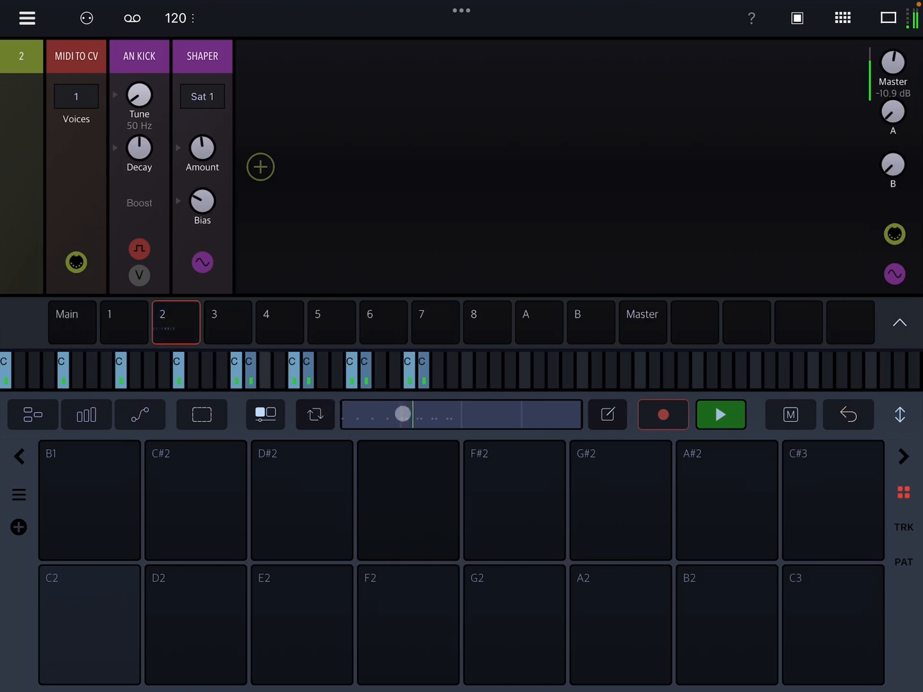
click(315, 415)
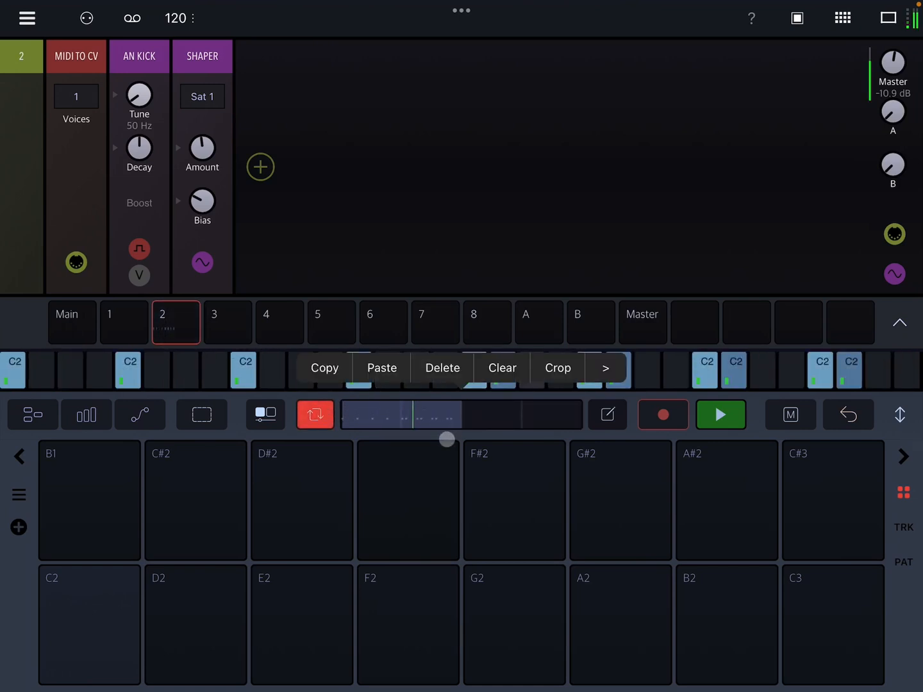
click(381, 367)
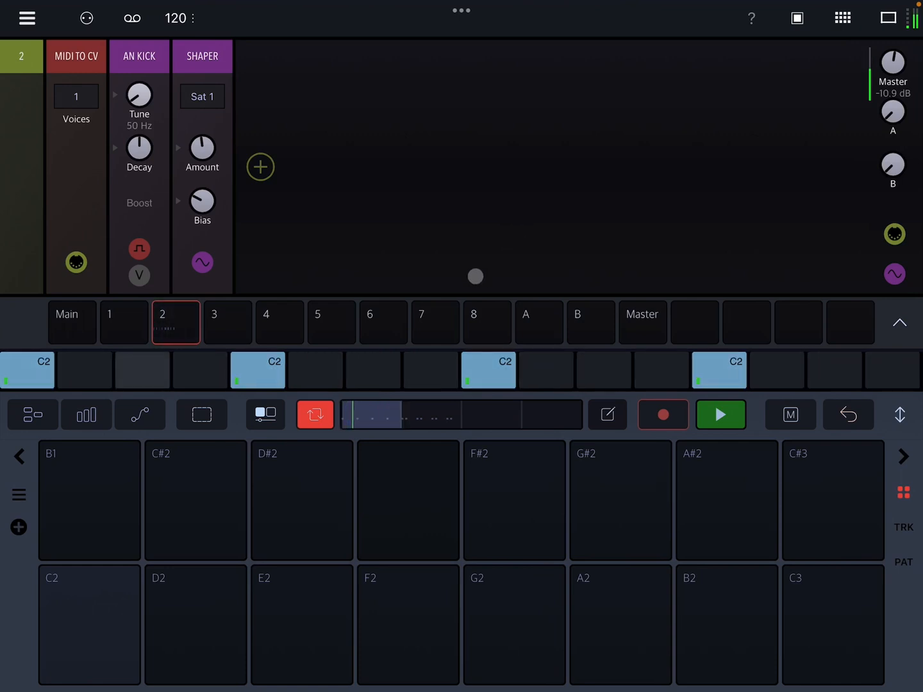
click(720, 415)
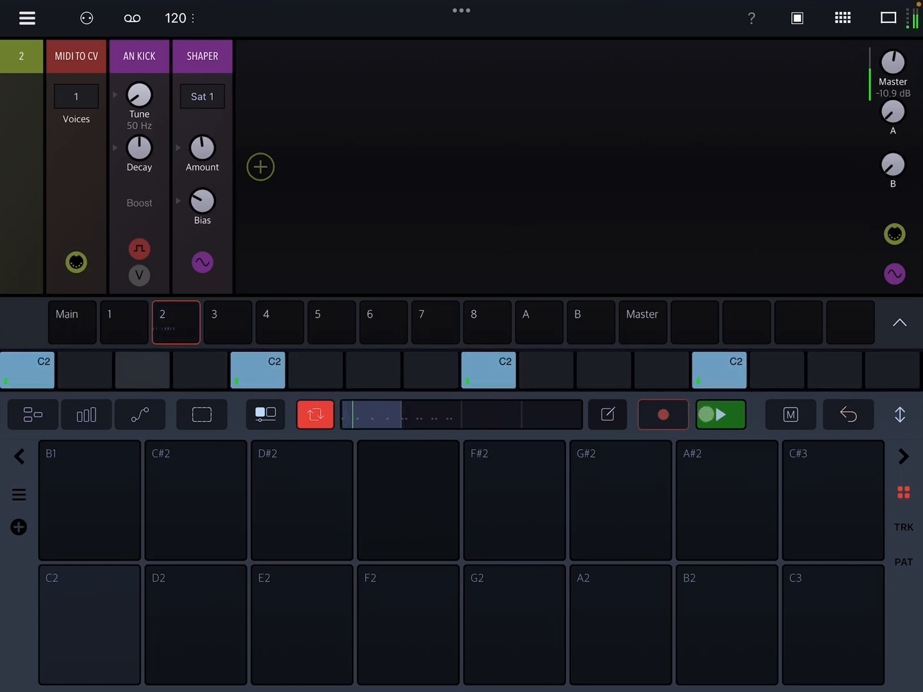
click(721, 414)
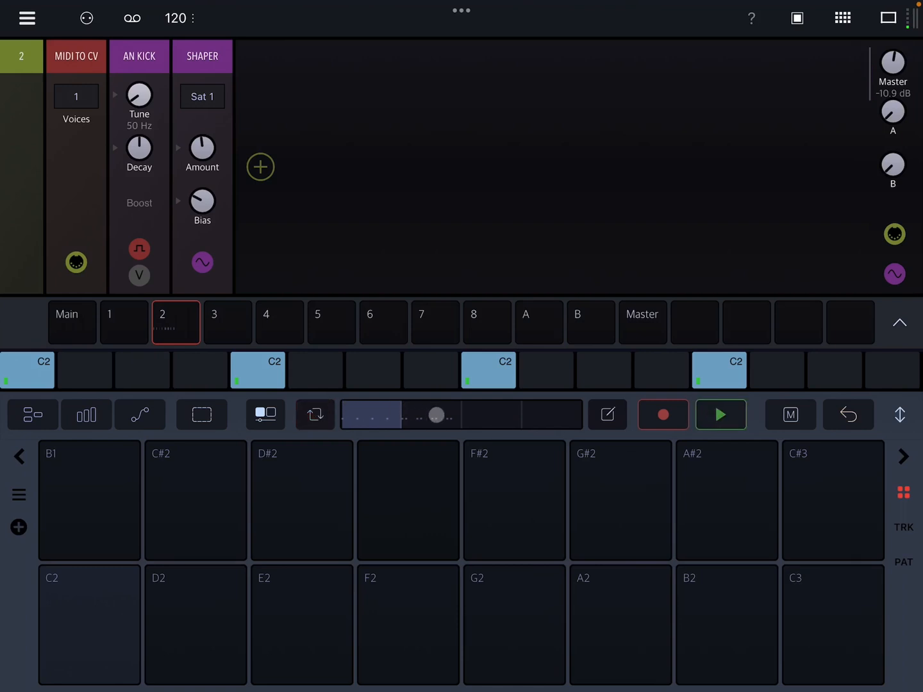
click(606, 415)
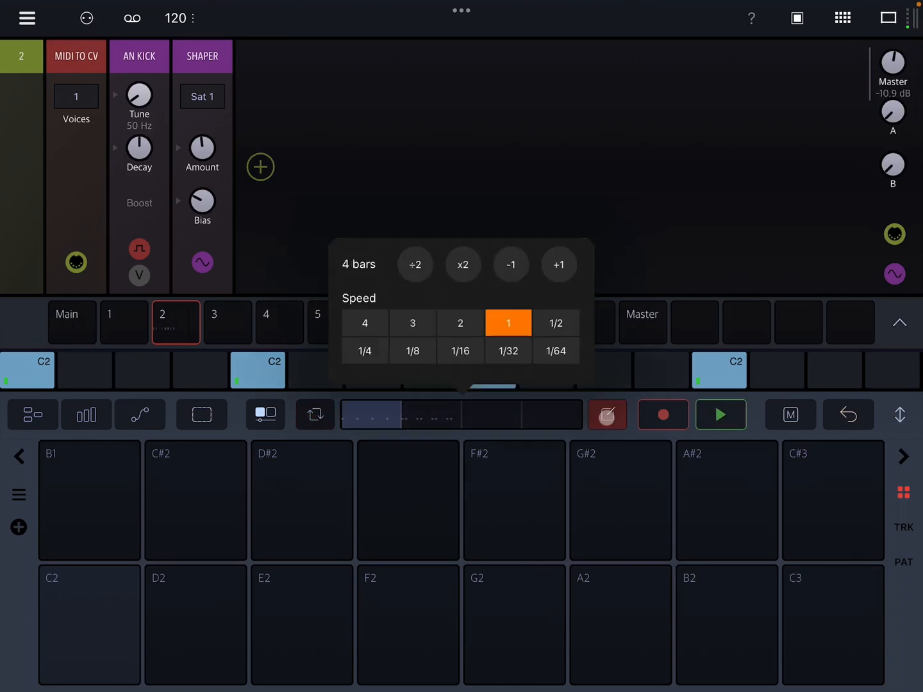
- Adjust track 2's pattern to 3 bars using +1, x2 and -1, then start playback
click(607, 415)
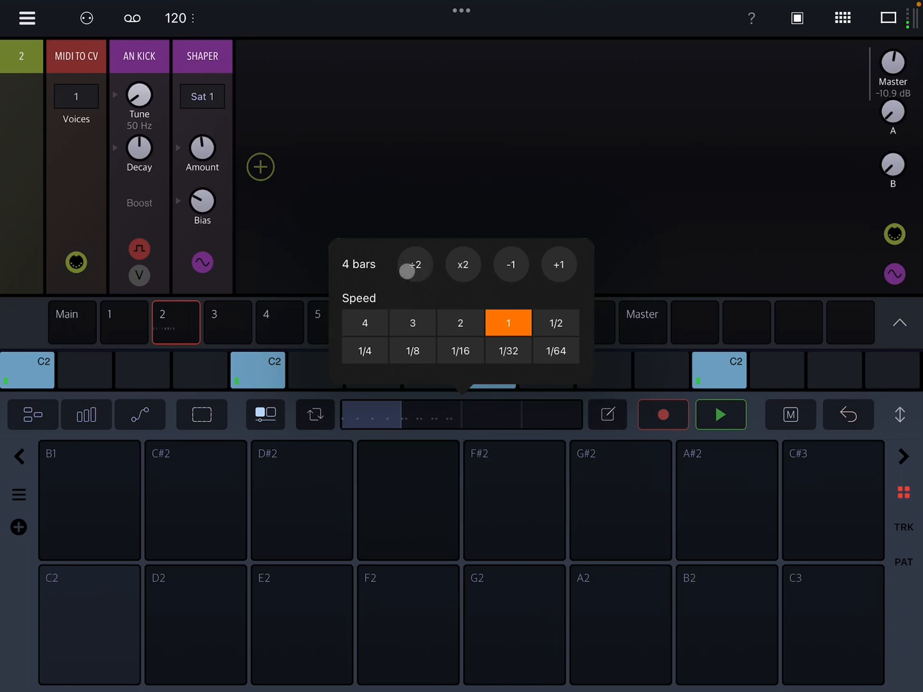
mouse_move(511, 264)
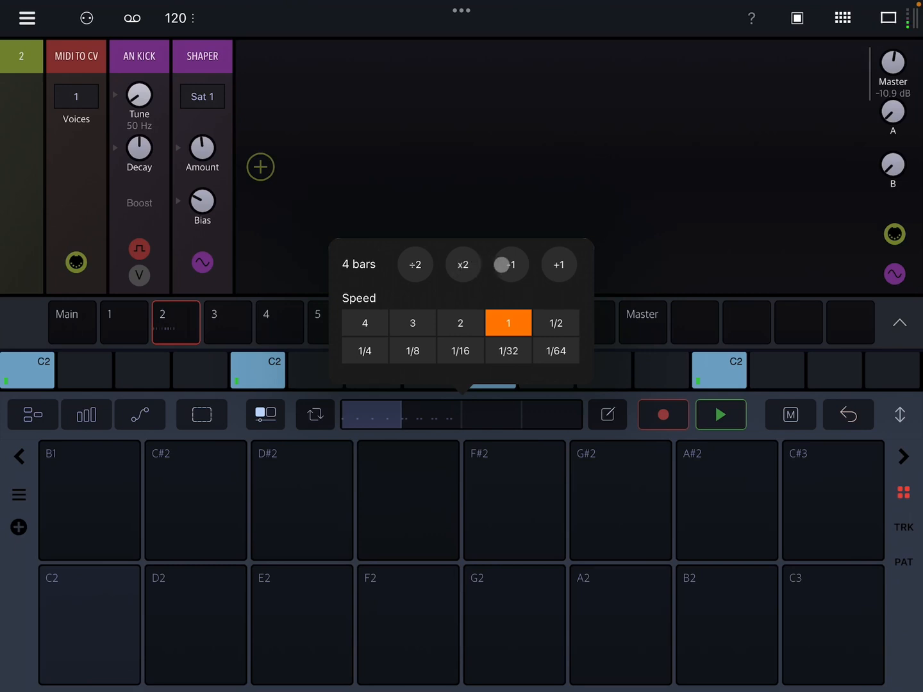
click(558, 264)
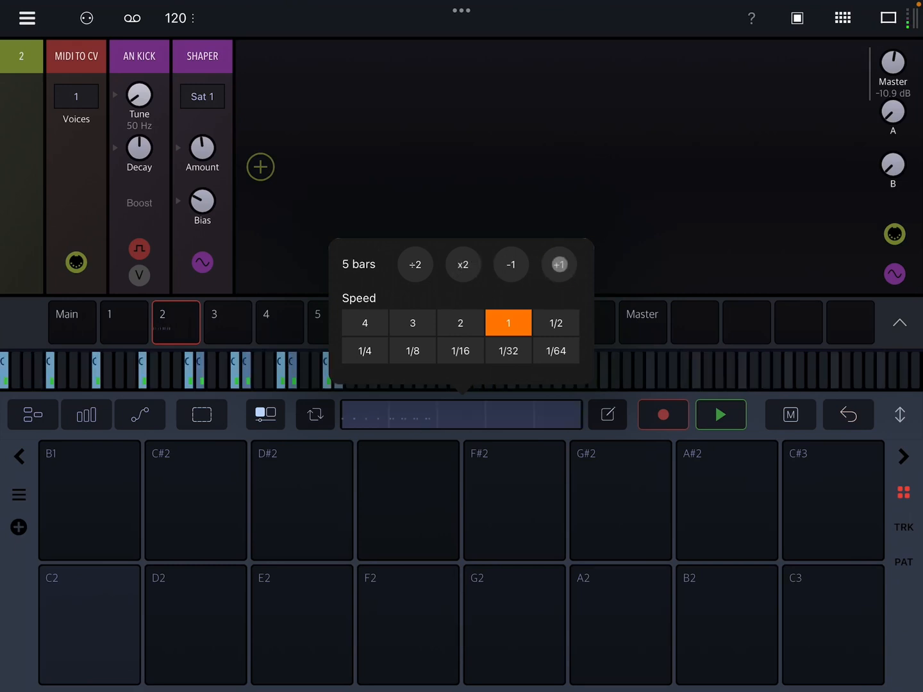
click(558, 264)
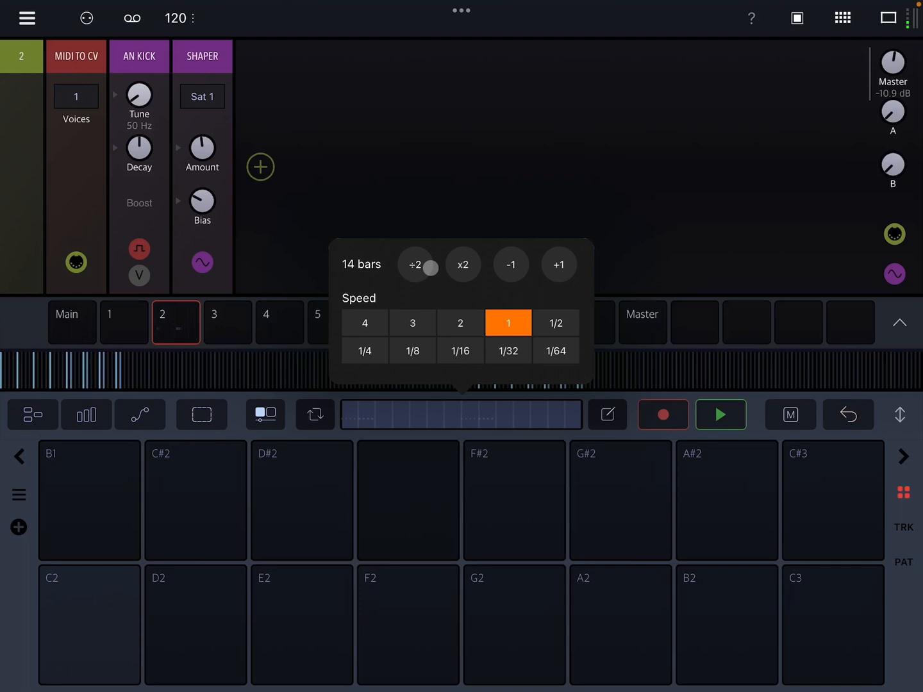
click(511, 264)
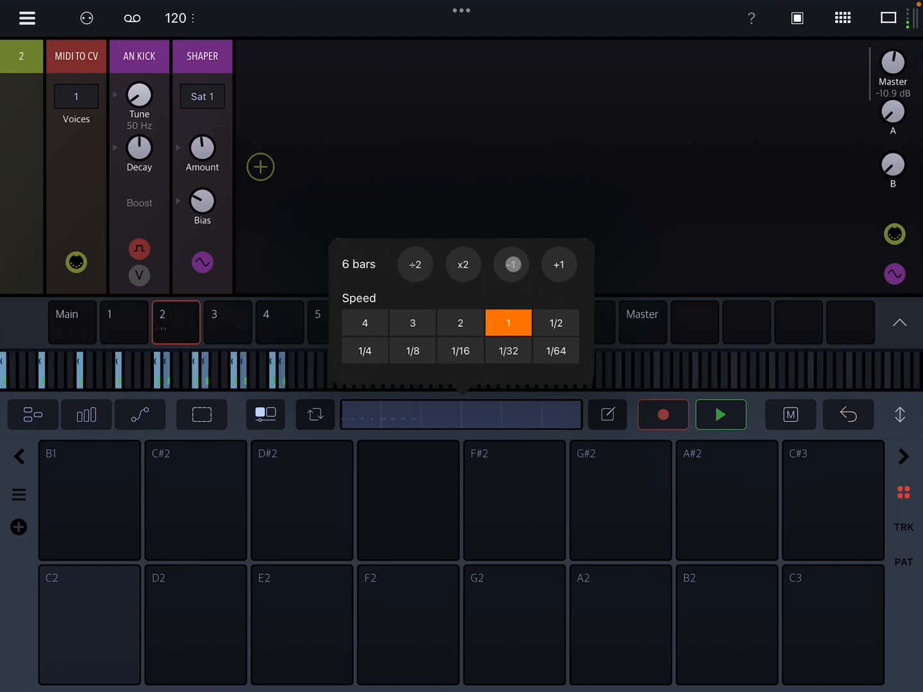
click(511, 264)
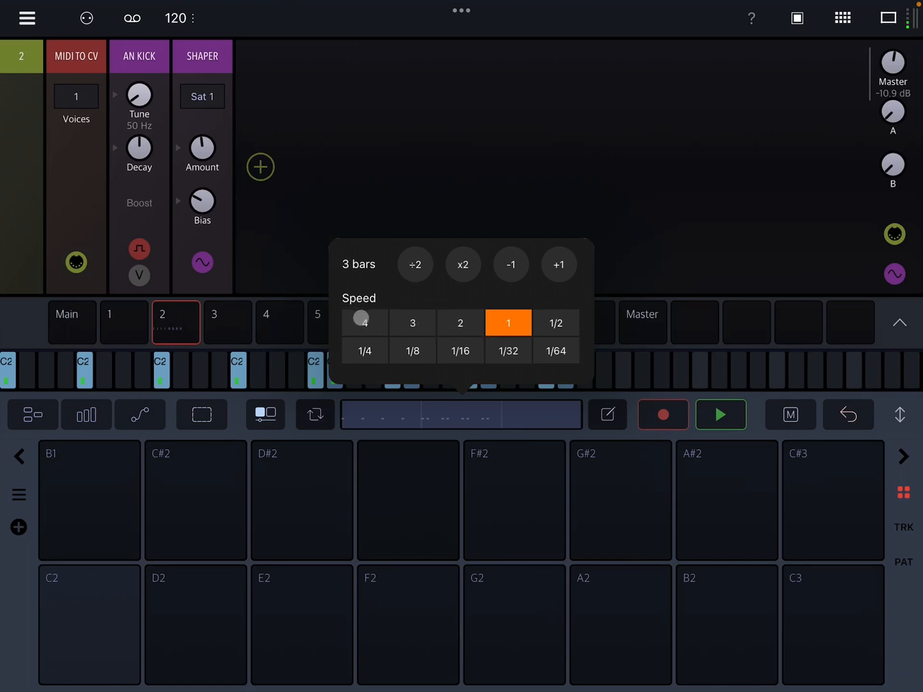
mouse_move(552, 322)
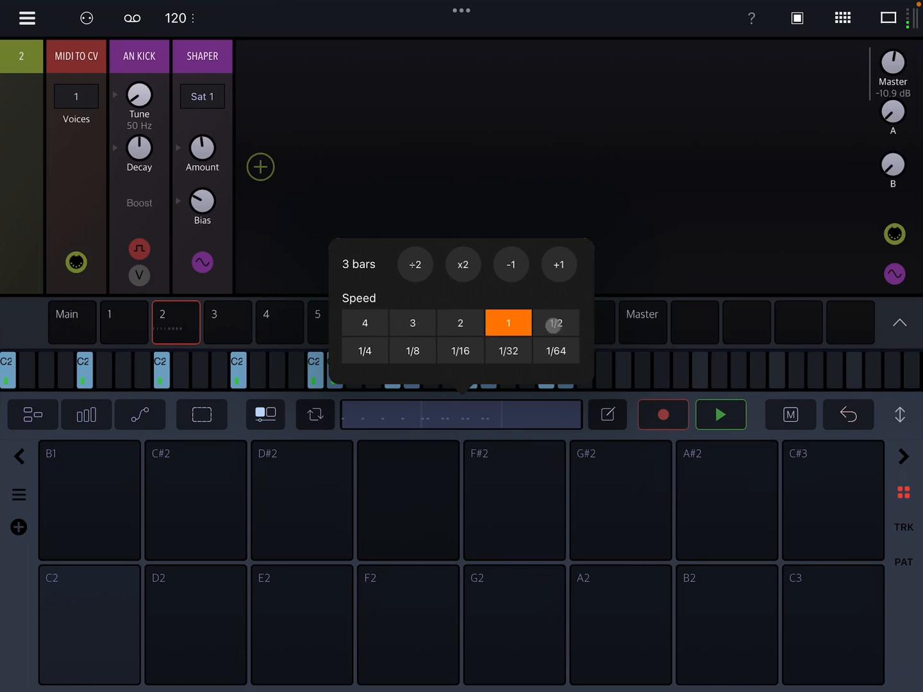
click(720, 414)
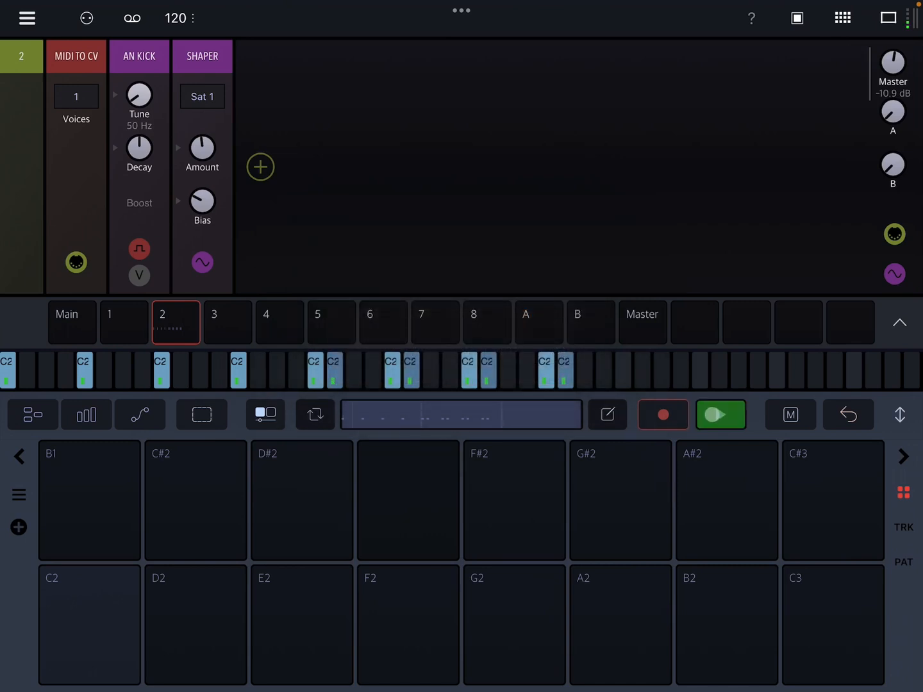
click(720, 415)
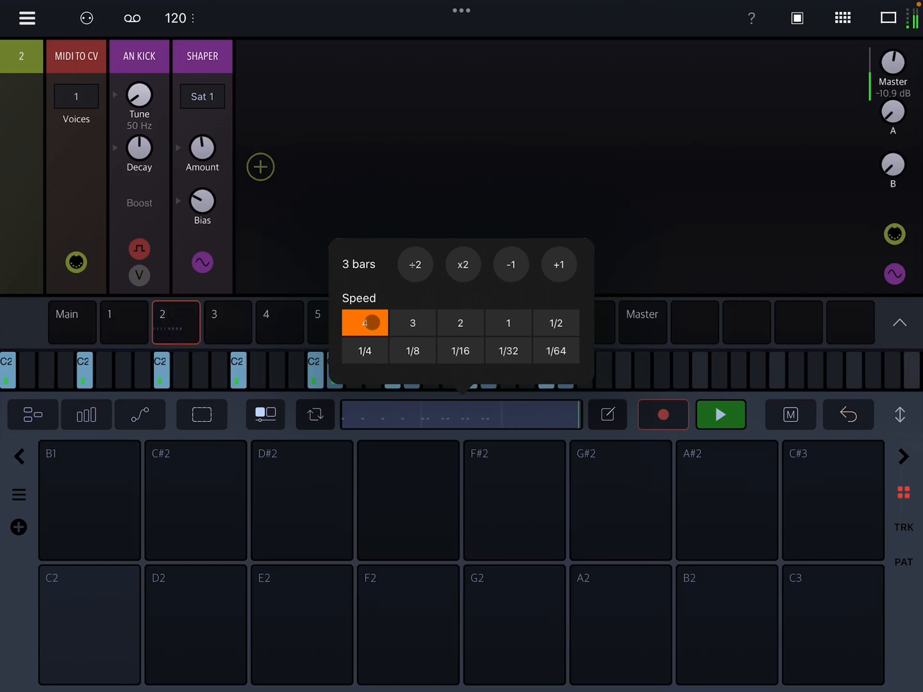
click(365, 351)
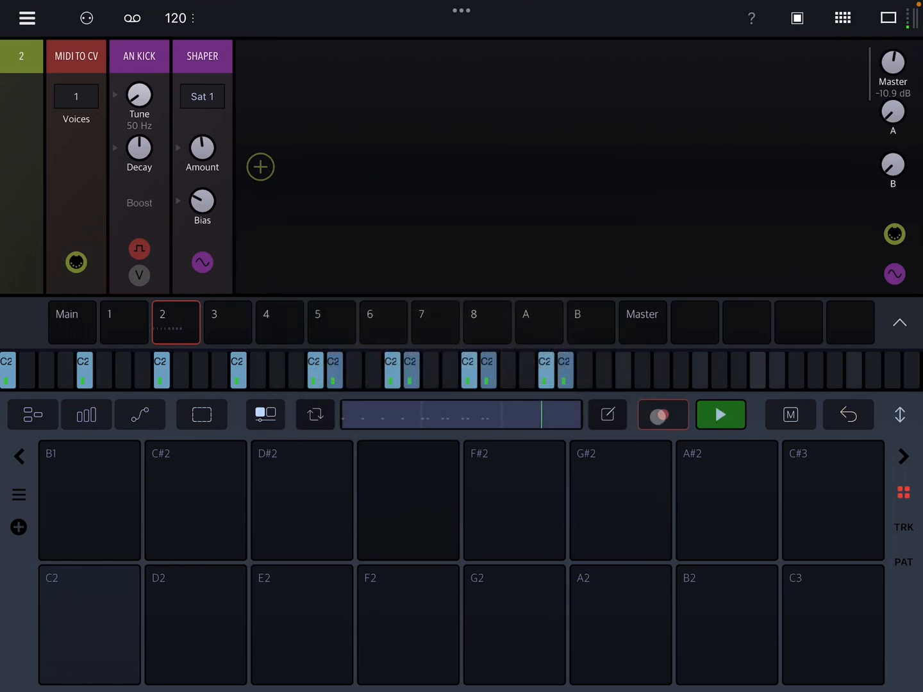
click(663, 415)
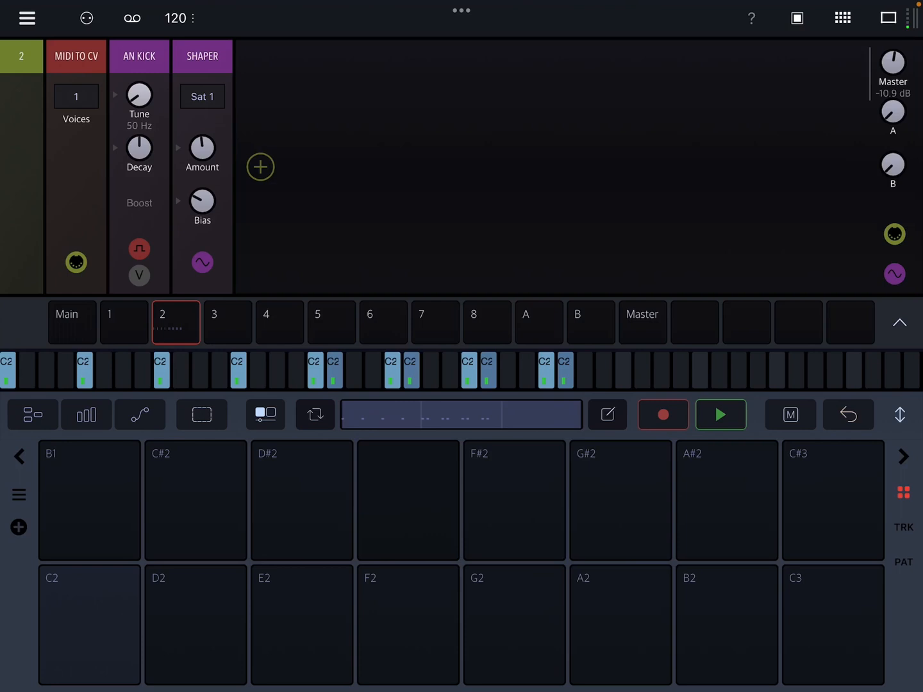
click(720, 414)
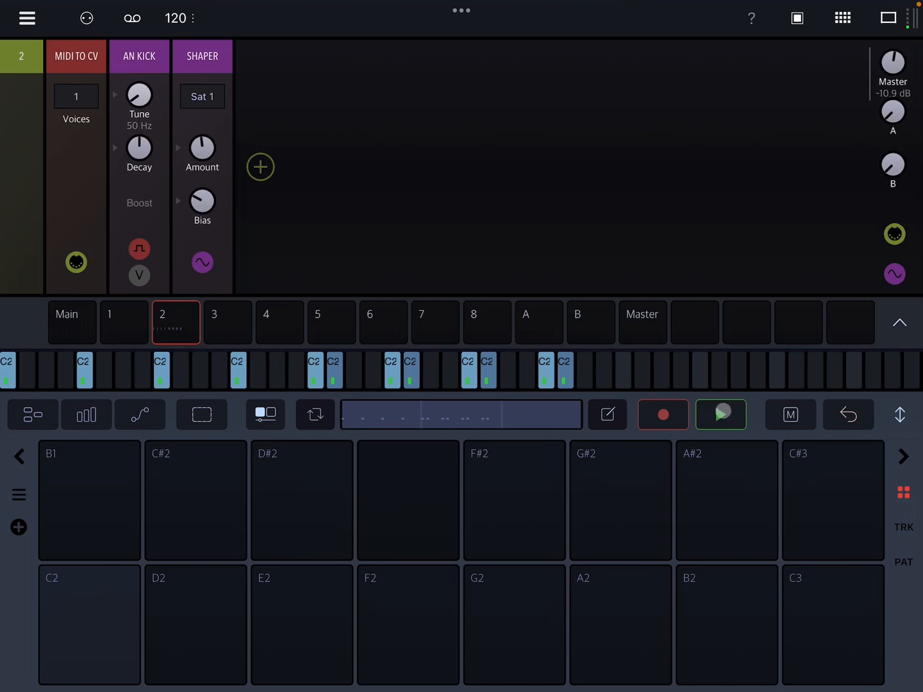
click(720, 414)
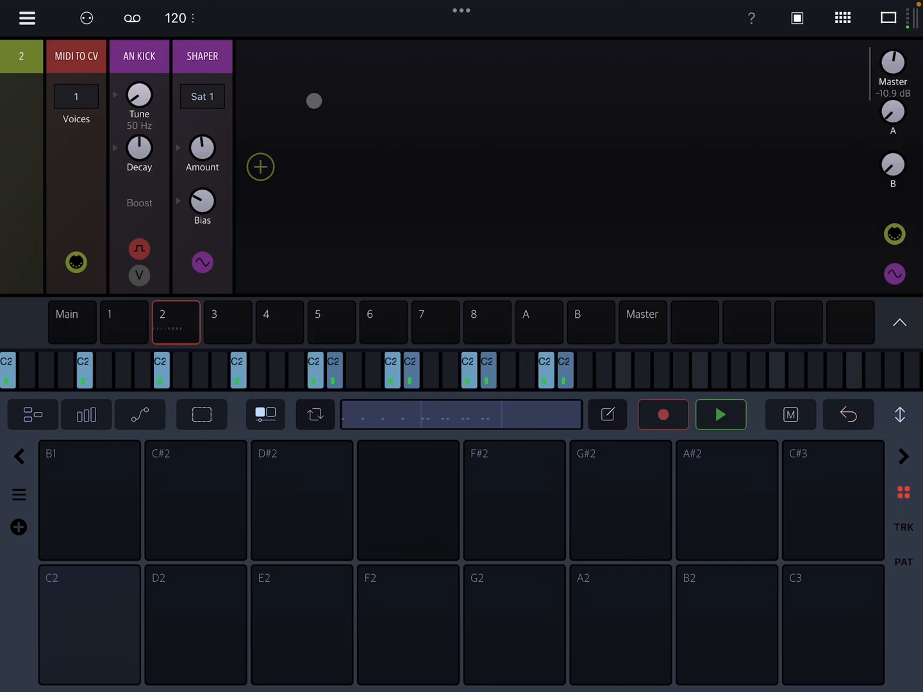
click(175, 18)
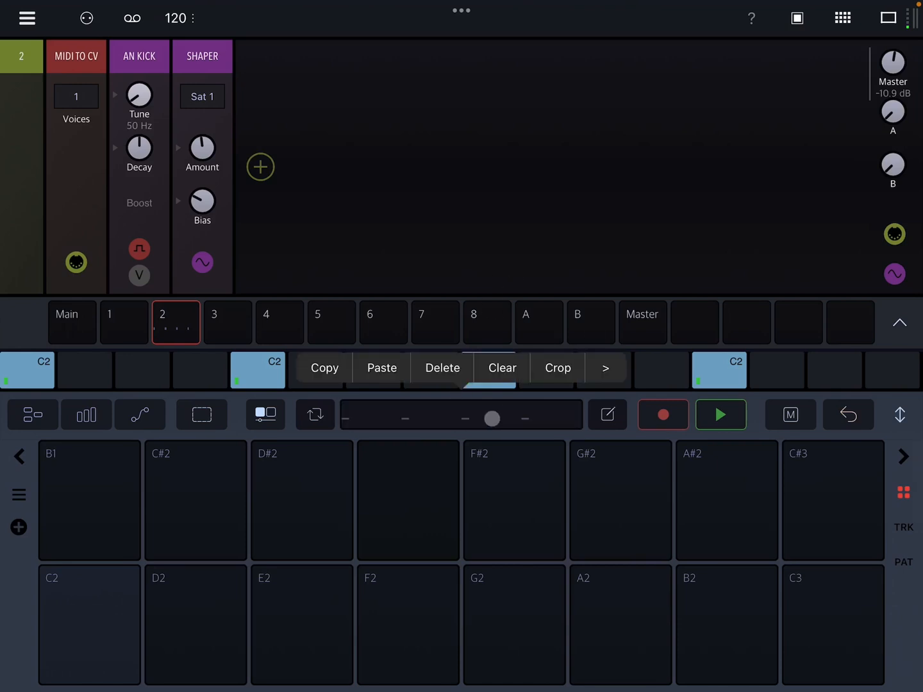
- Crop track 2's pattern from the step menu, keeping four C2 kicks over 3 bars
click(557, 368)
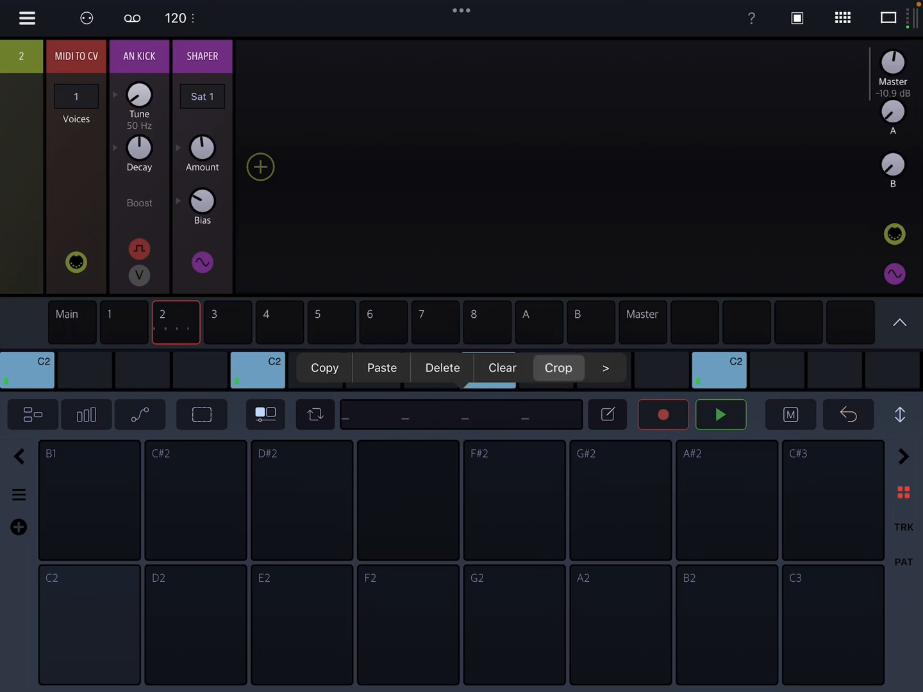
click(502, 367)
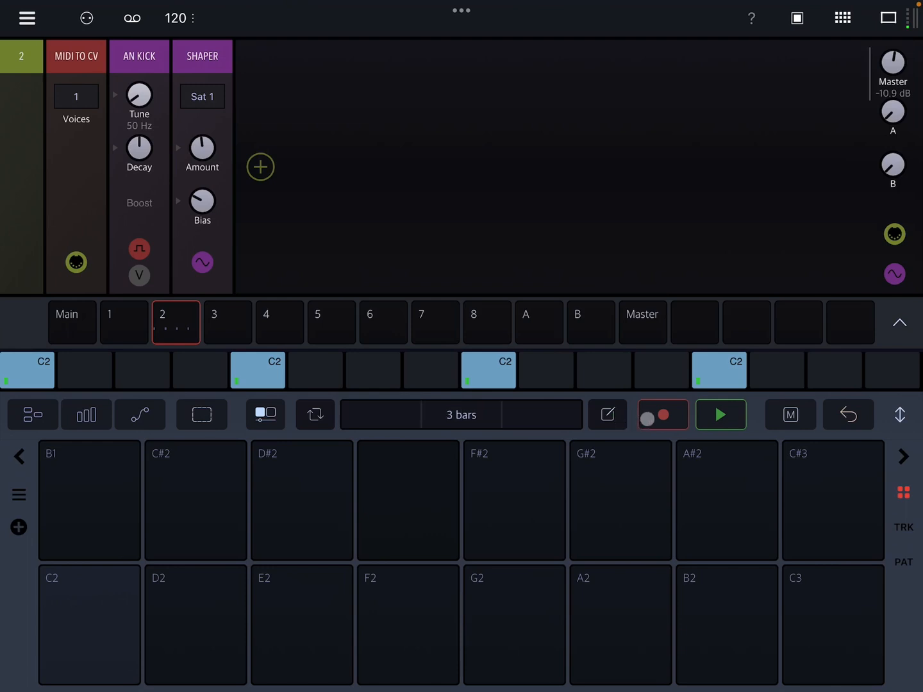
- Apply Crop again from the step menu, leaving track 2's sequence empty
click(662, 414)
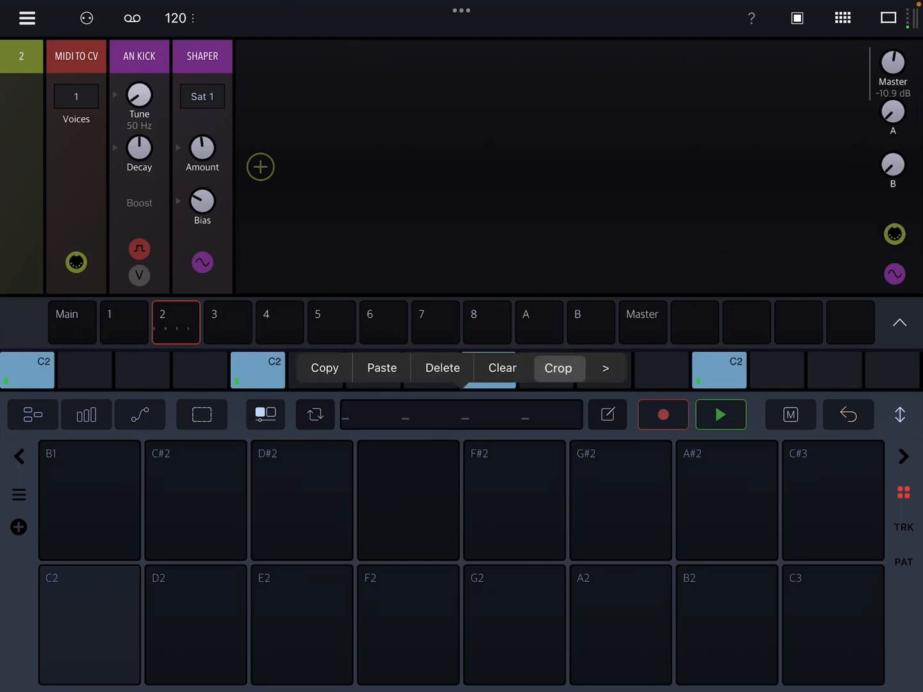
click(502, 368)
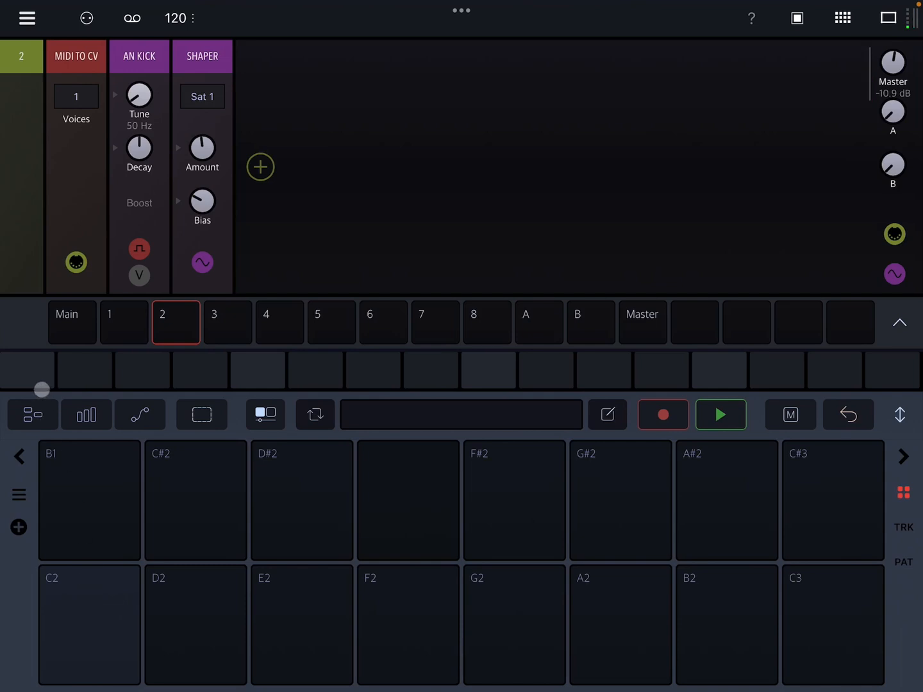
click(89, 625)
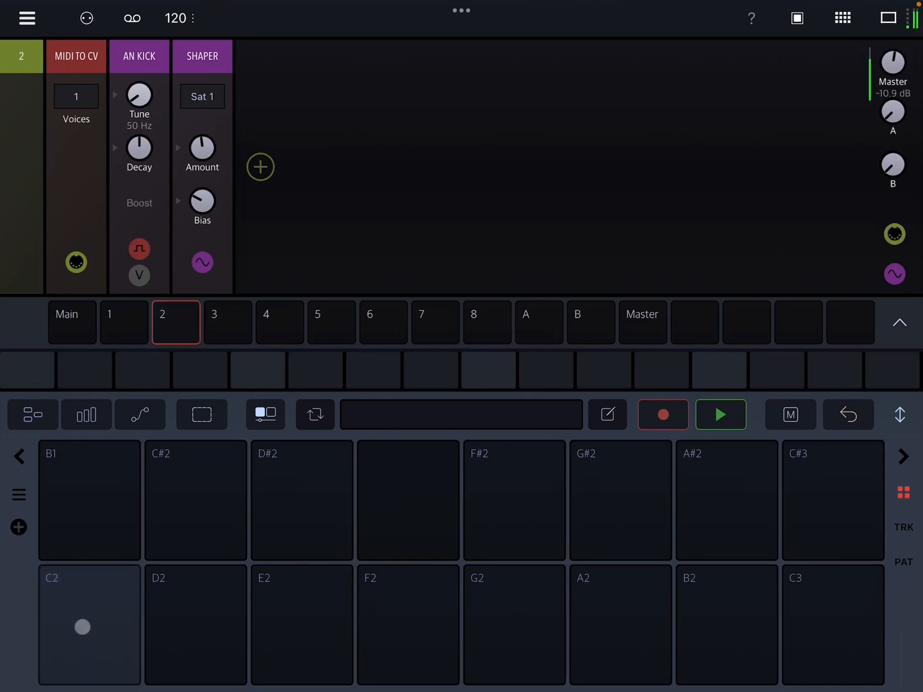
click(142, 370)
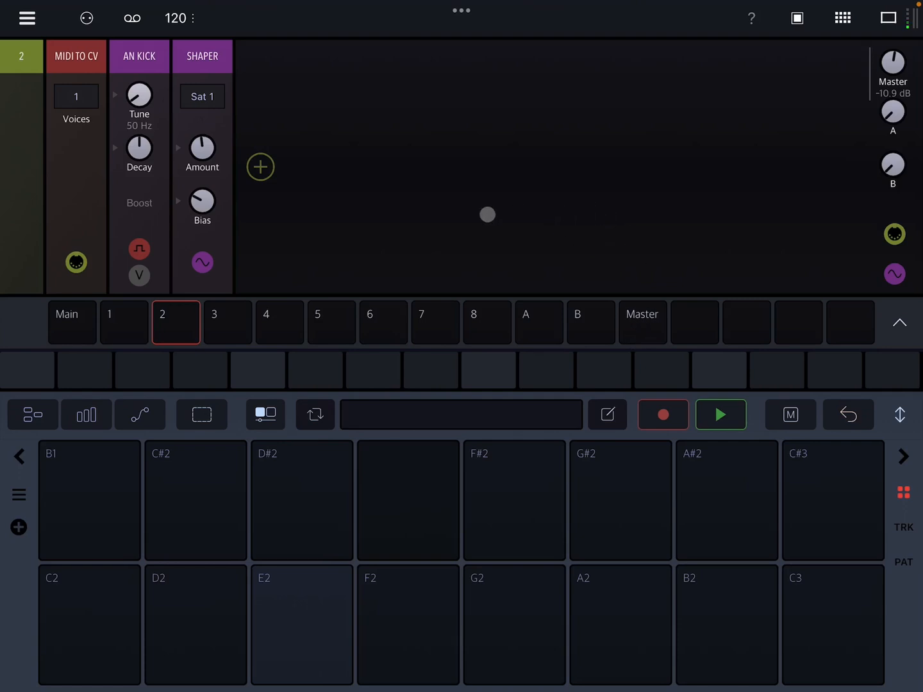
- Arm recording on track 2's empty pattern and run playback from the first step
click(662, 414)
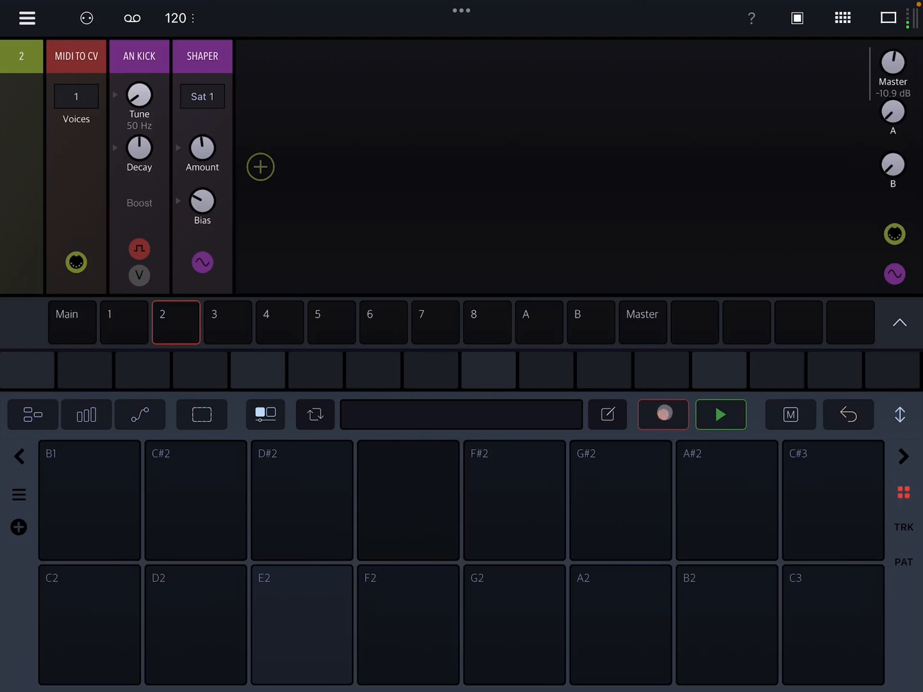
click(662, 415)
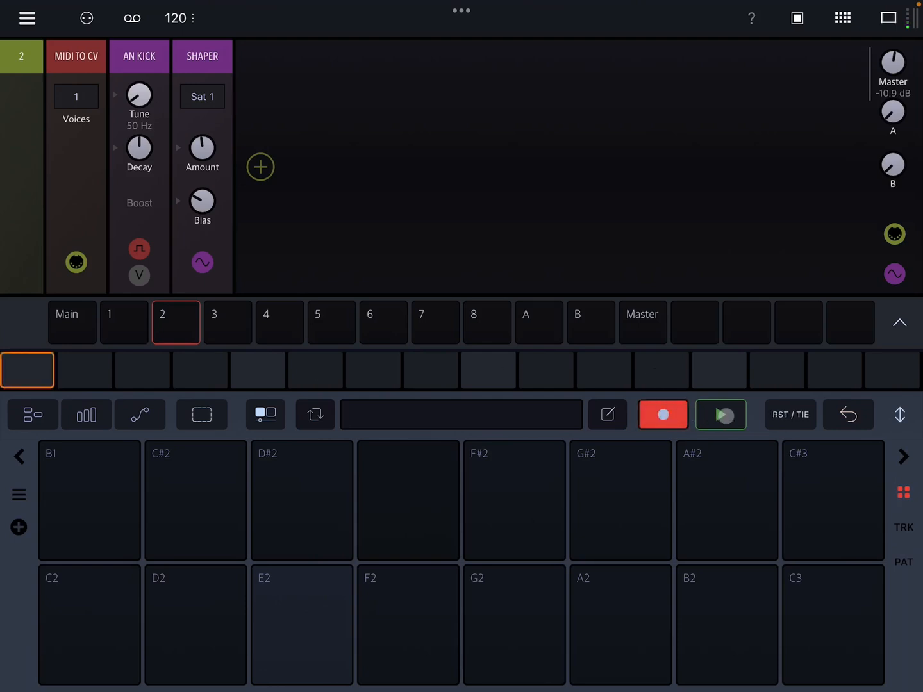
click(720, 414)
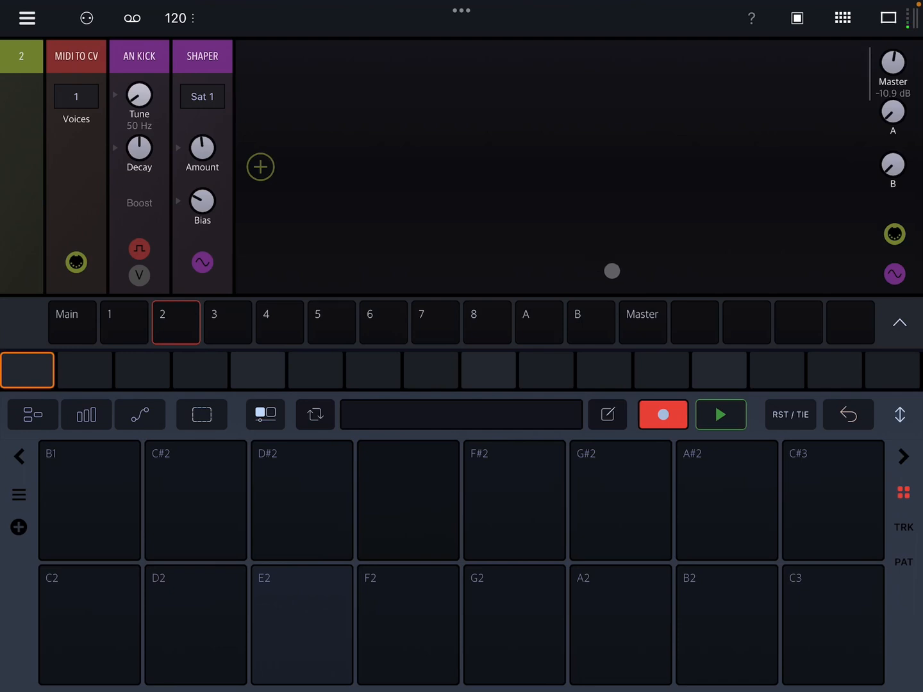
click(720, 413)
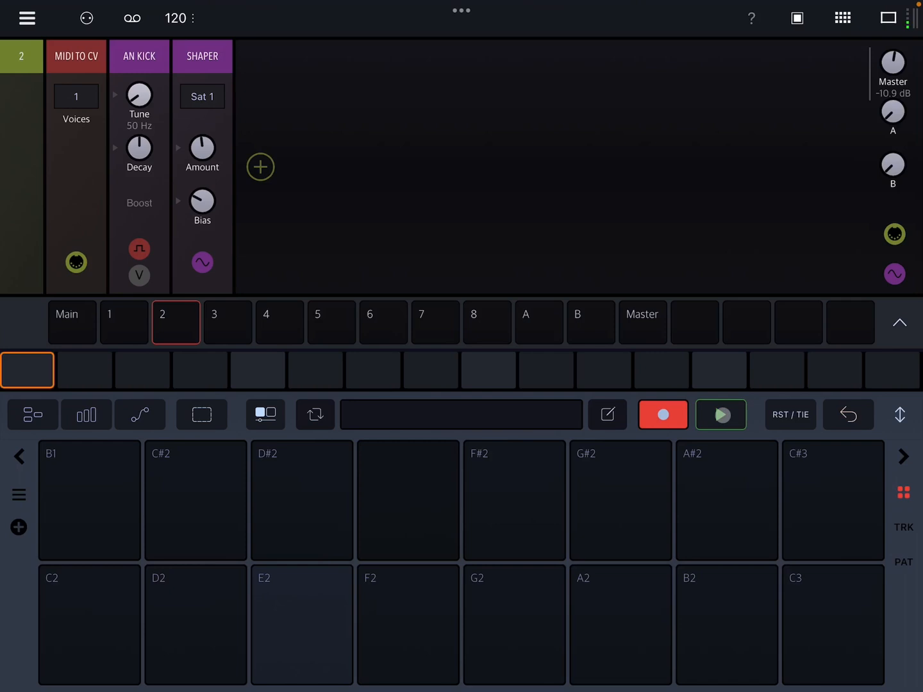
- Browse tracks 3 and 6, return to track 1, and record notes C2 through G2
click(720, 414)
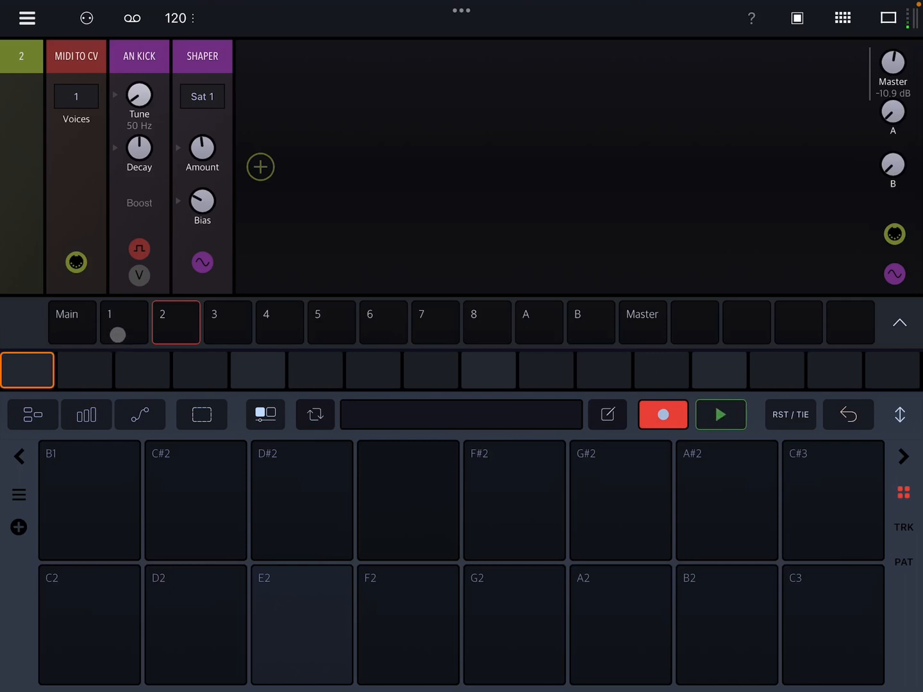
click(123, 323)
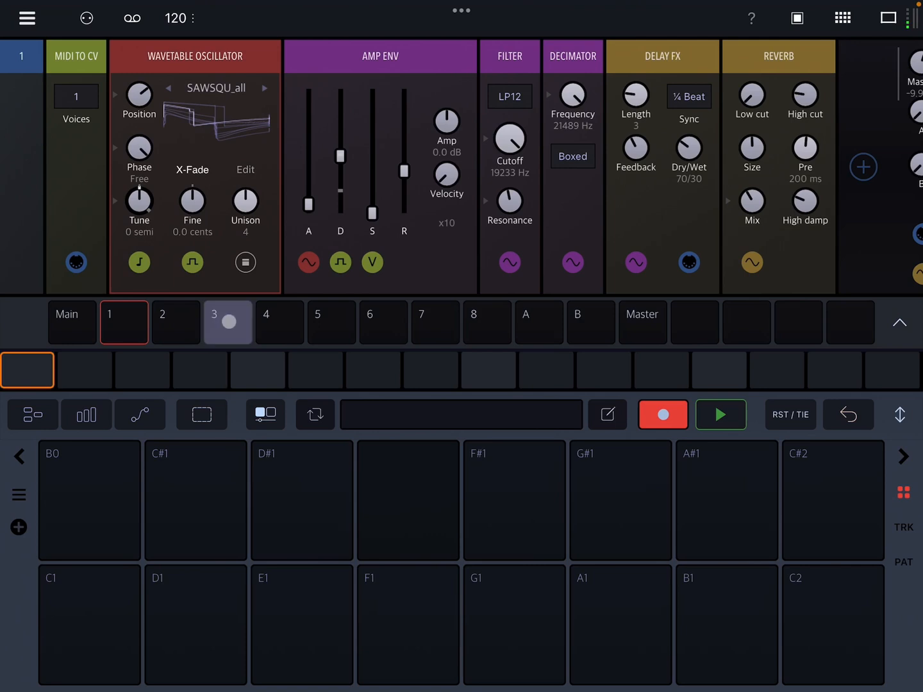
click(383, 322)
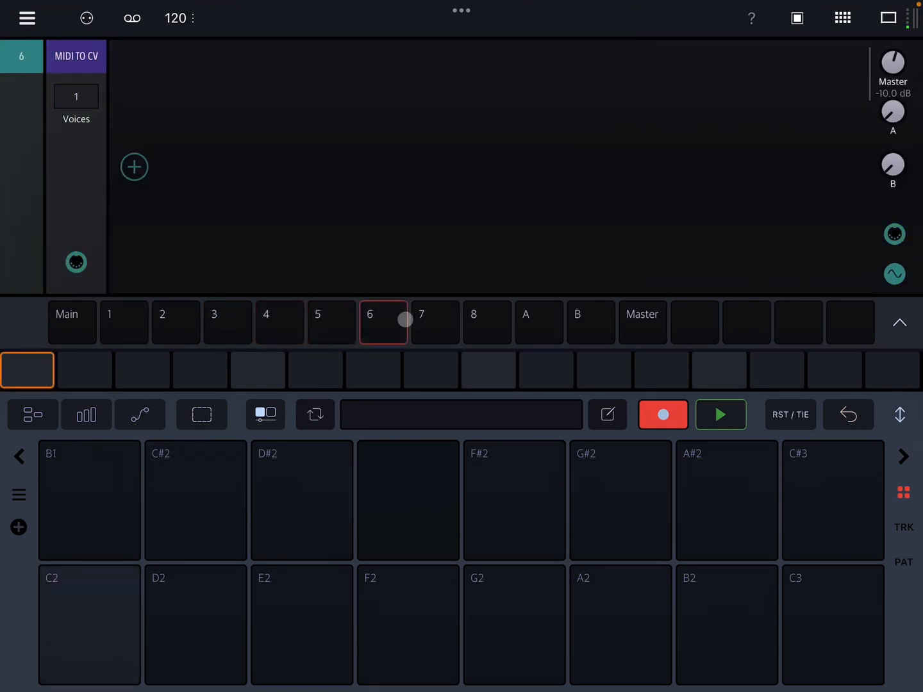
click(123, 322)
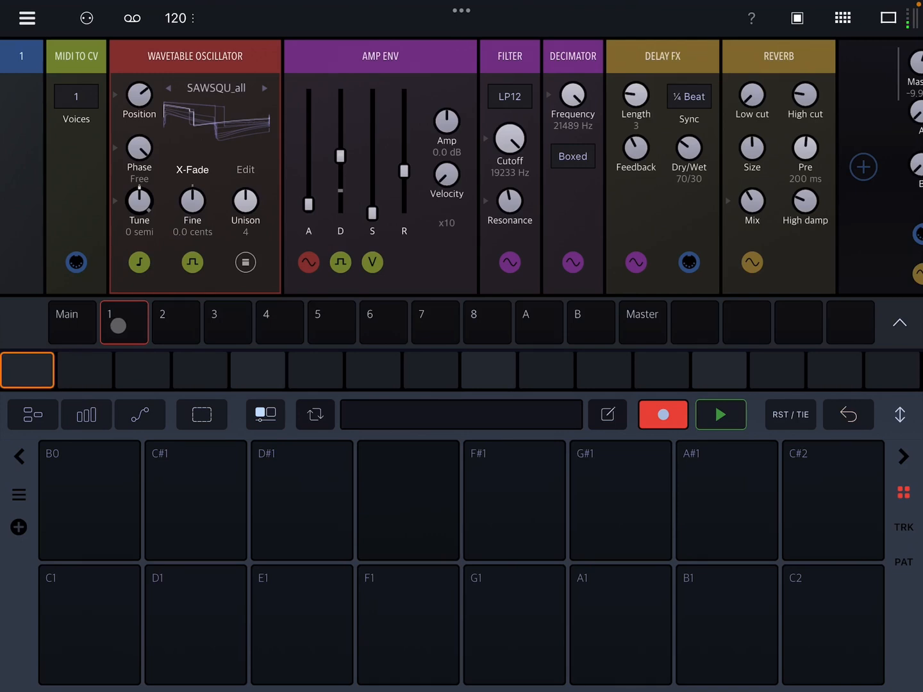
click(280, 322)
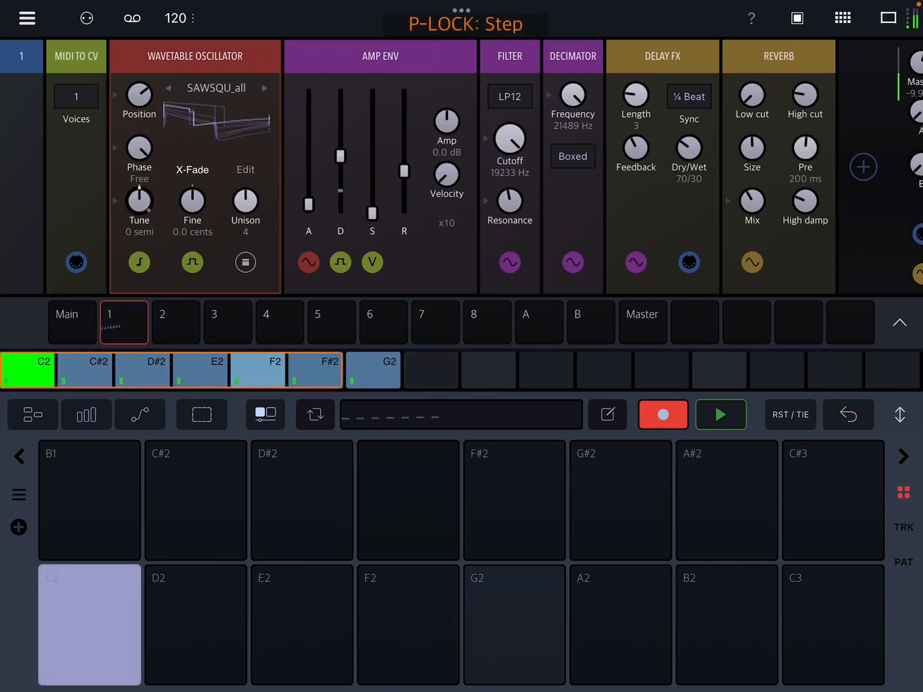
- Stop the first take, record a C–G melody with auto-grow, and play it back
click(374, 370)
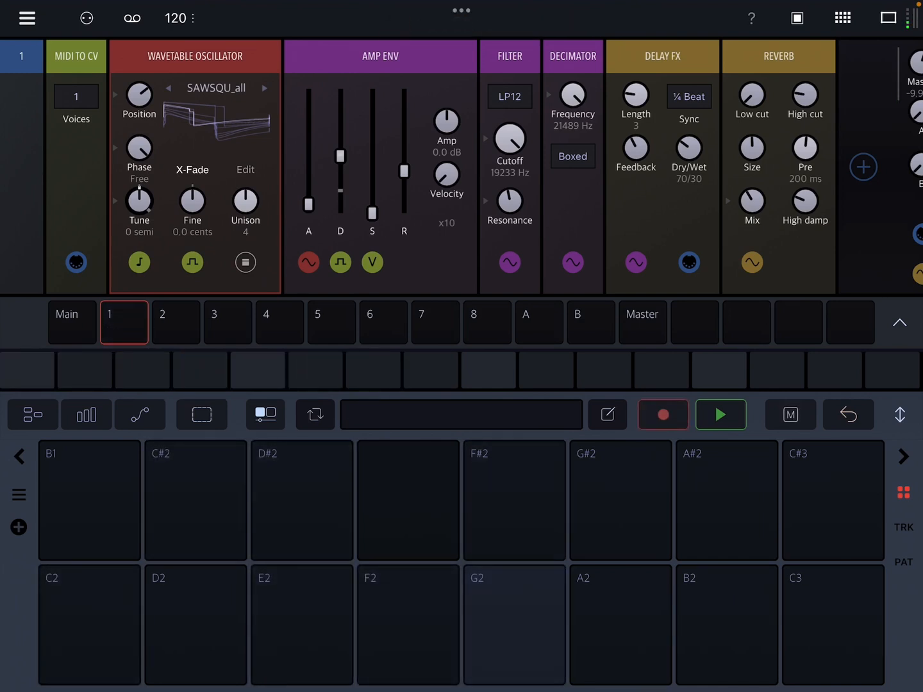
click(663, 414)
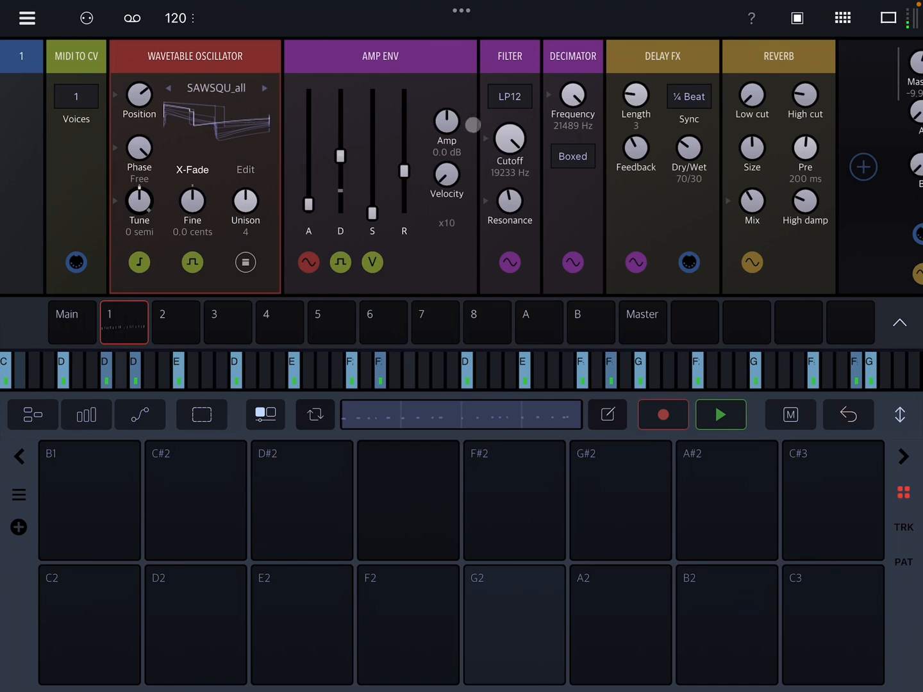
click(720, 414)
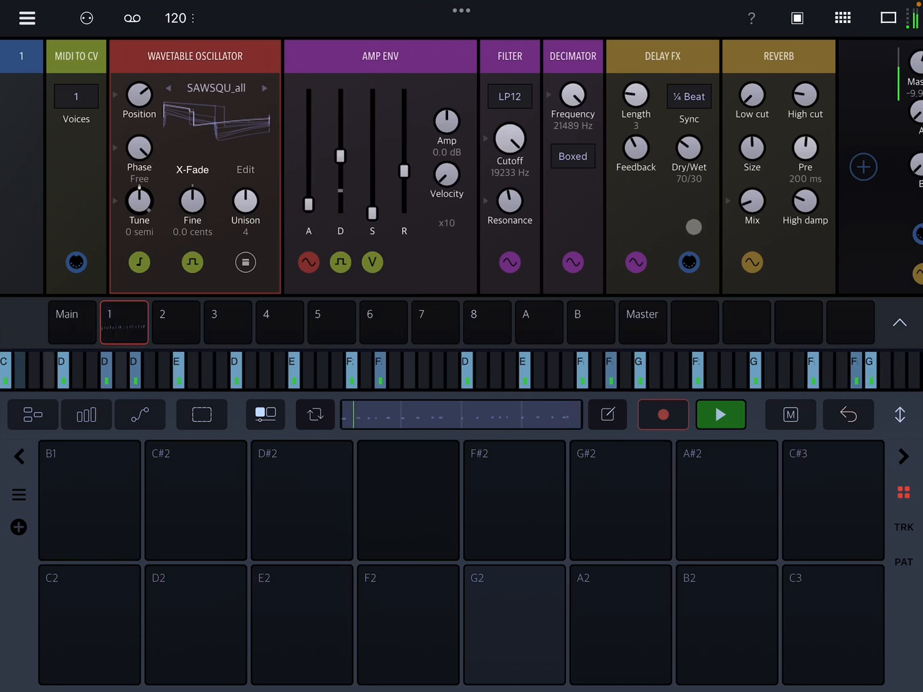
- Stop playback and wipe track 1's recorded melody from the pattern
click(720, 414)
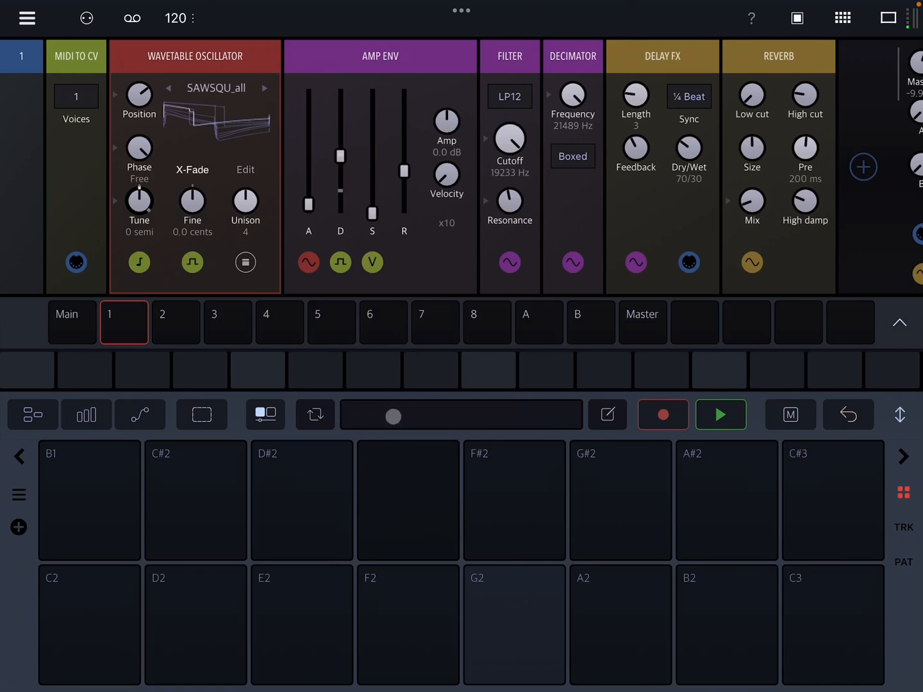
- Arm recording and record a melody of C, D and E notes into track 1
click(663, 415)
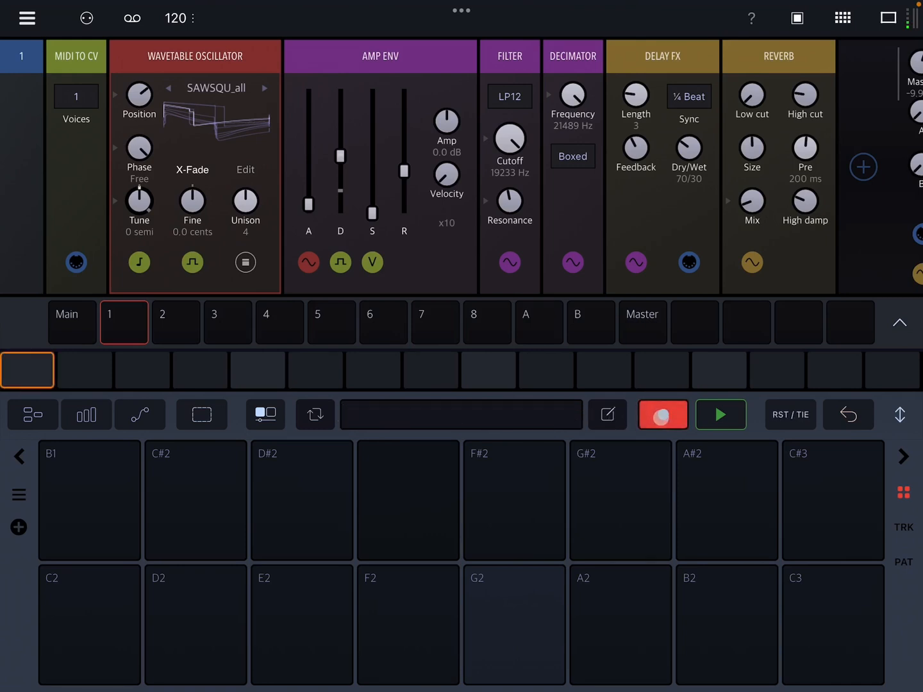
click(720, 414)
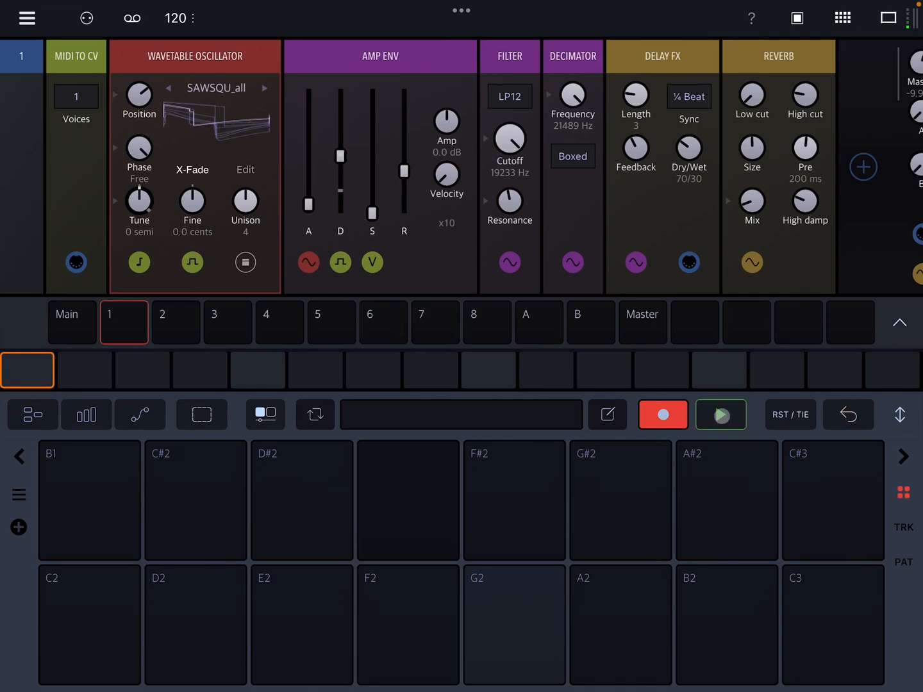
click(720, 414)
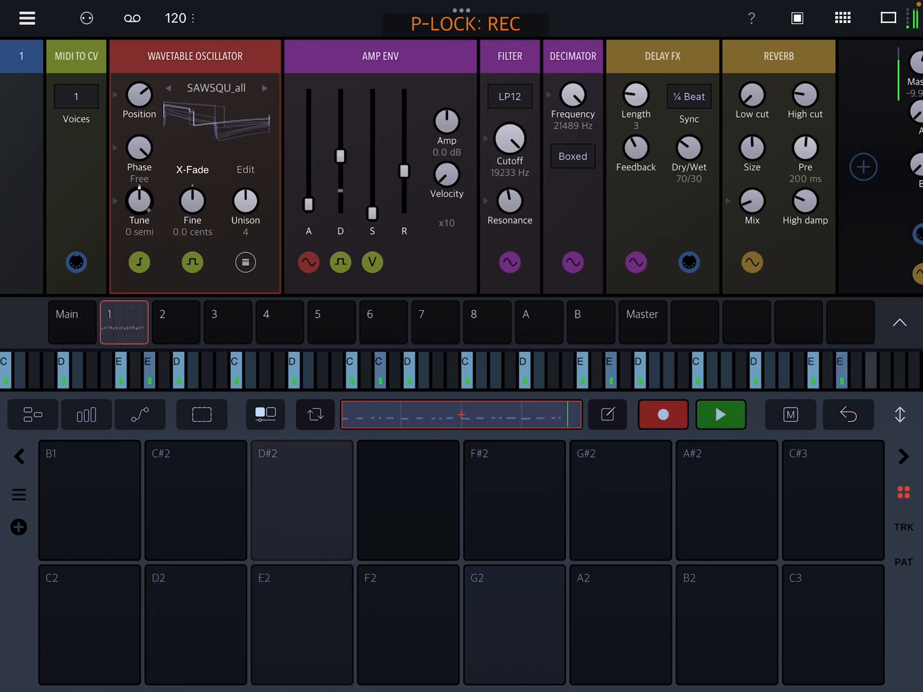
click(720, 415)
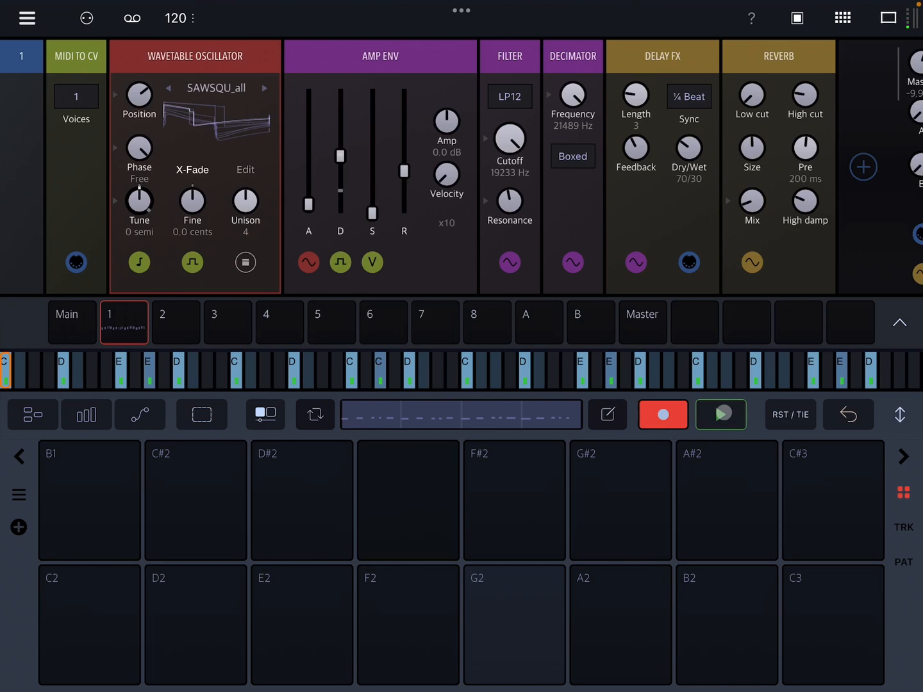
click(720, 415)
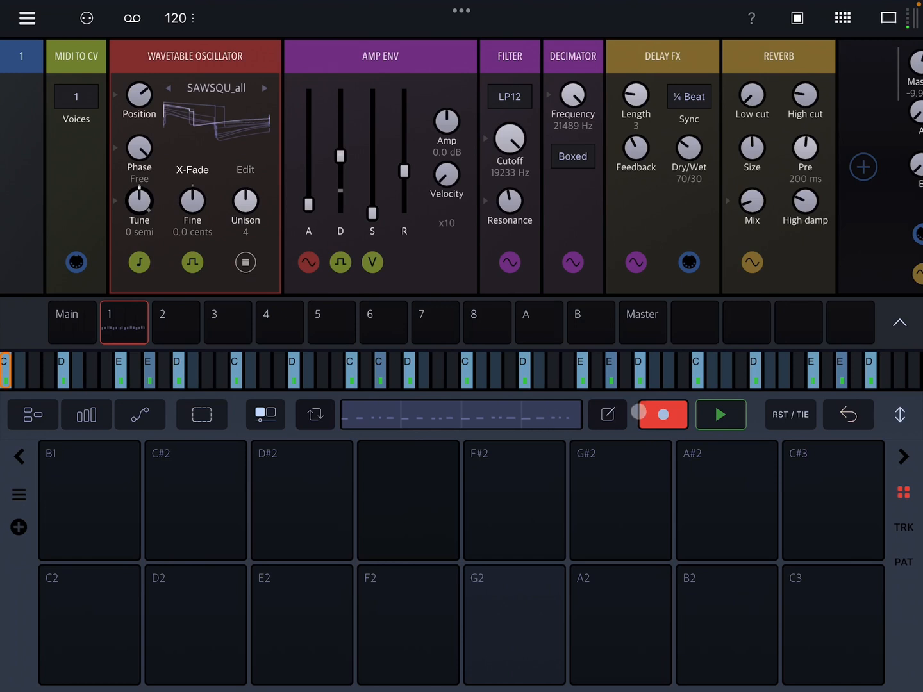
- Re-arm recording and run a new pass that clears the C, D, E melody from track 1
click(663, 414)
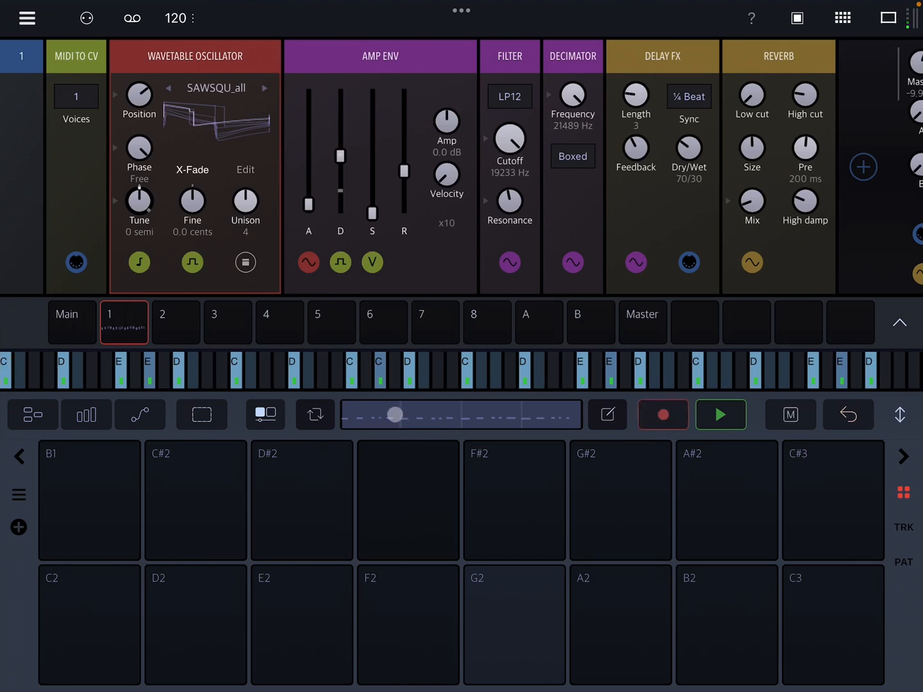
click(662, 414)
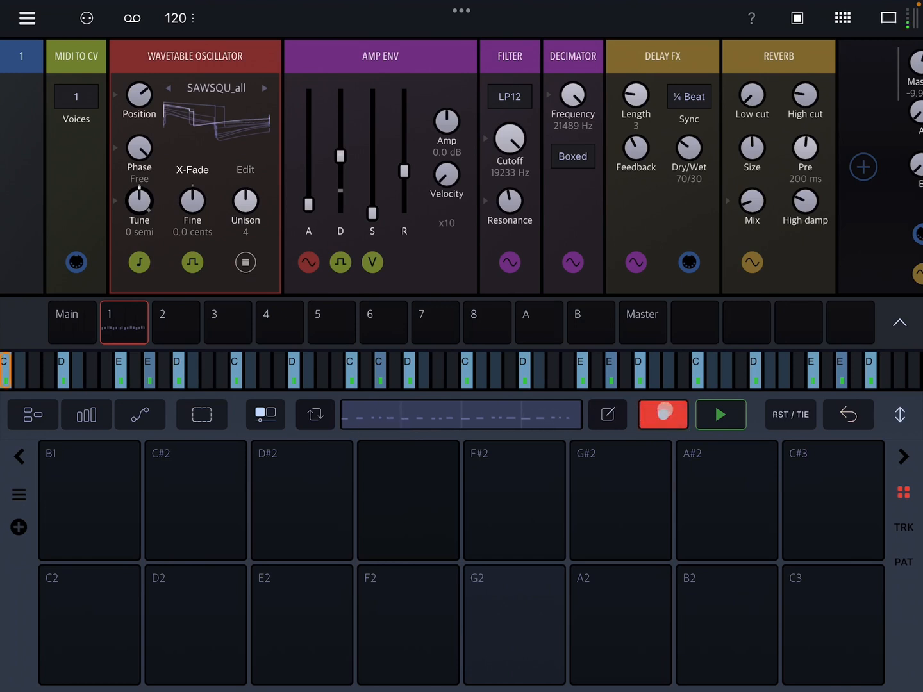
click(719, 414)
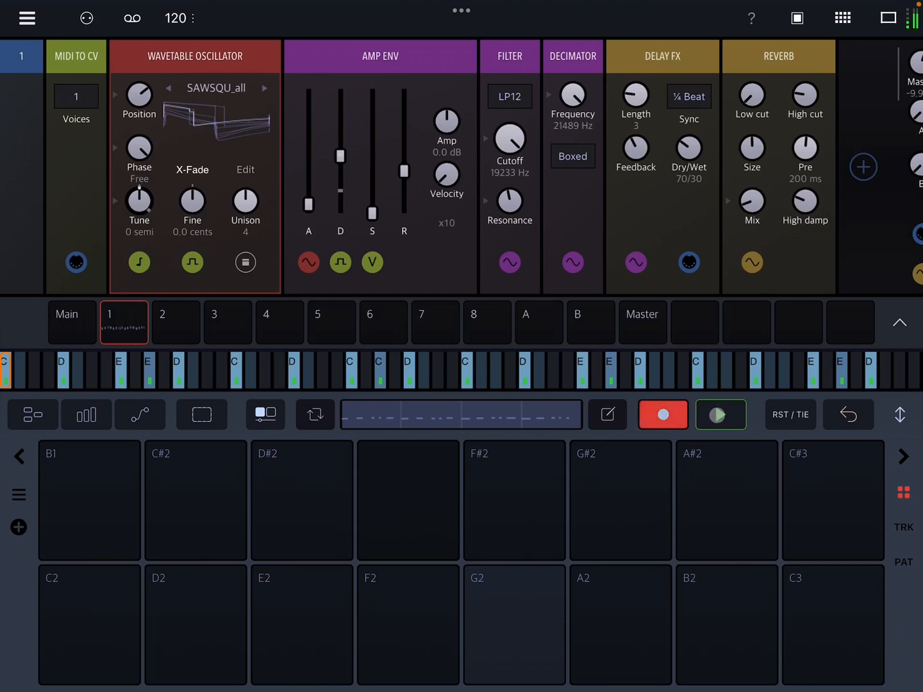
click(720, 415)
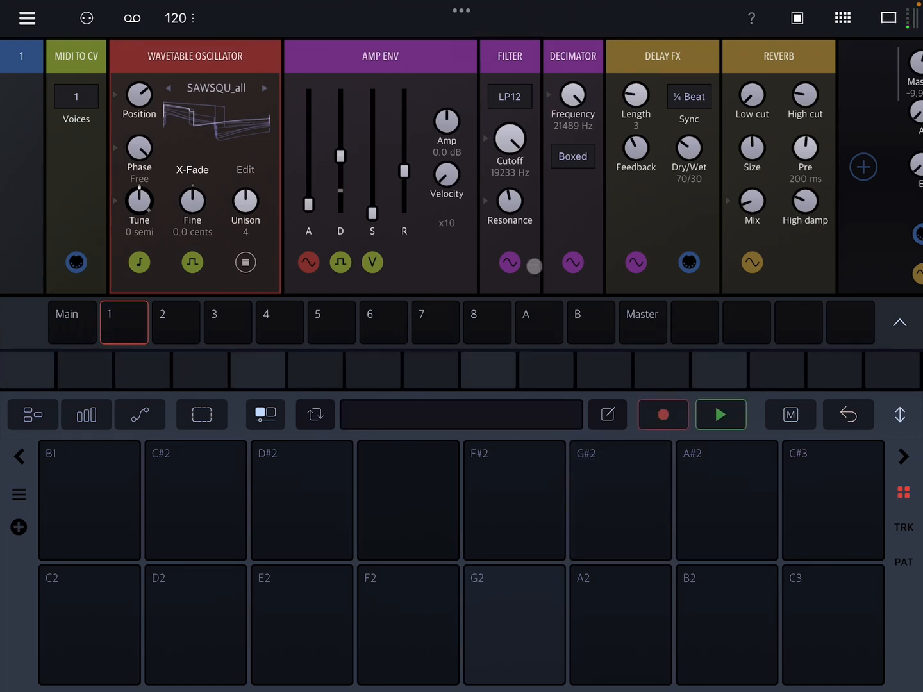
click(534, 262)
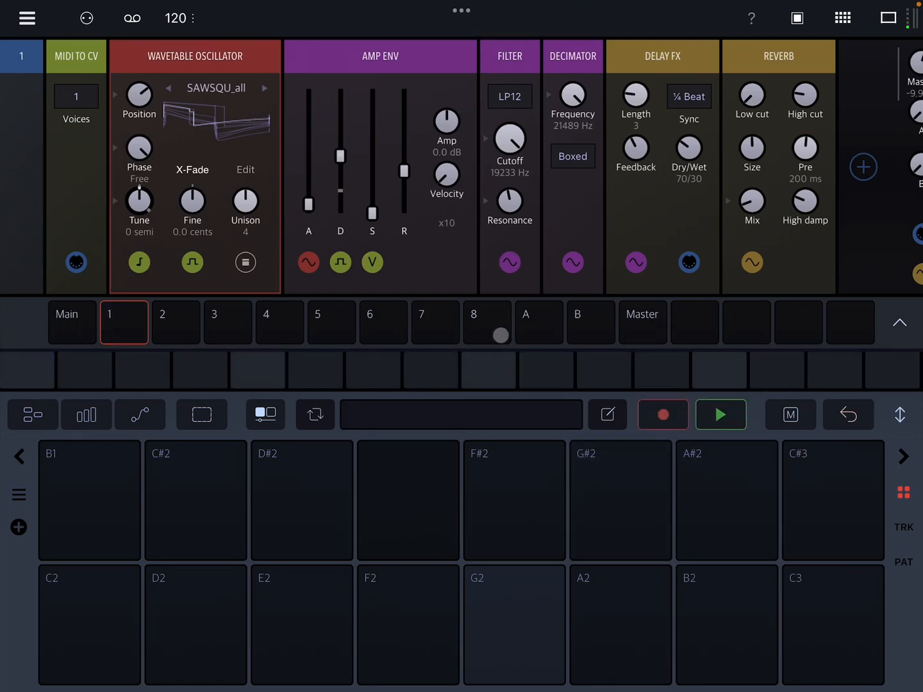